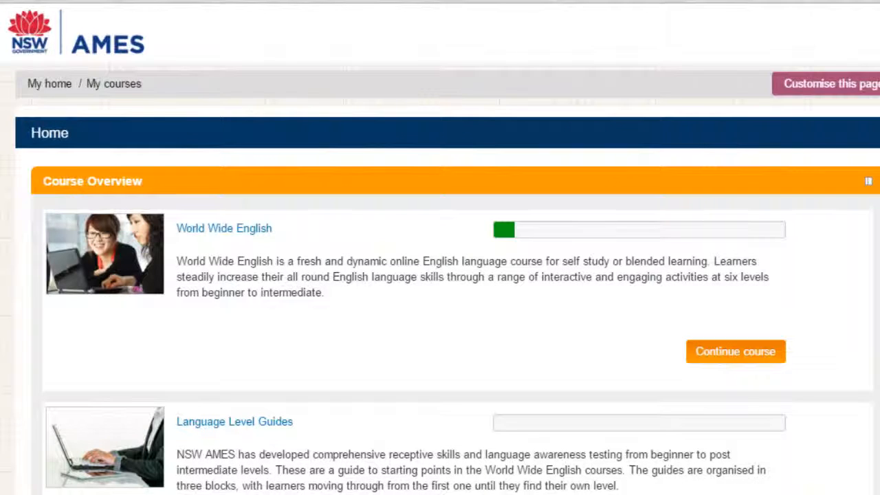
Browse the World Wide English course page down through the level 1 to 6 units and workbooks.
click(735, 352)
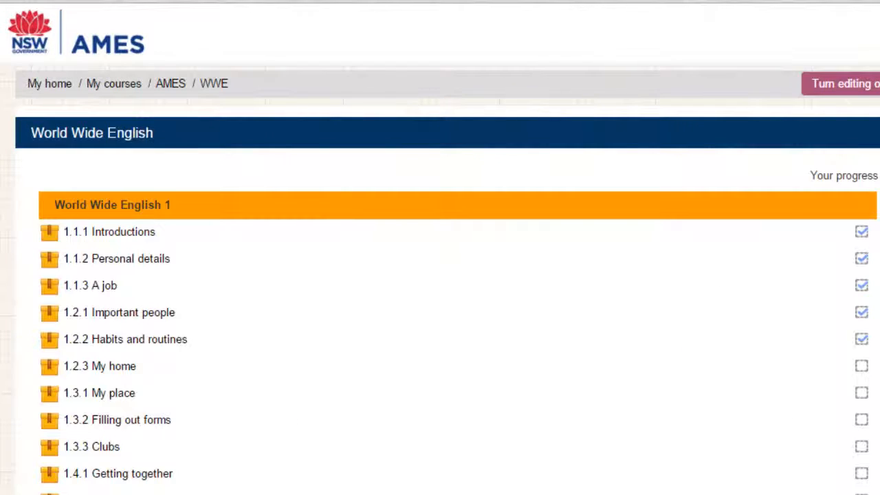
scroll(down, 3)
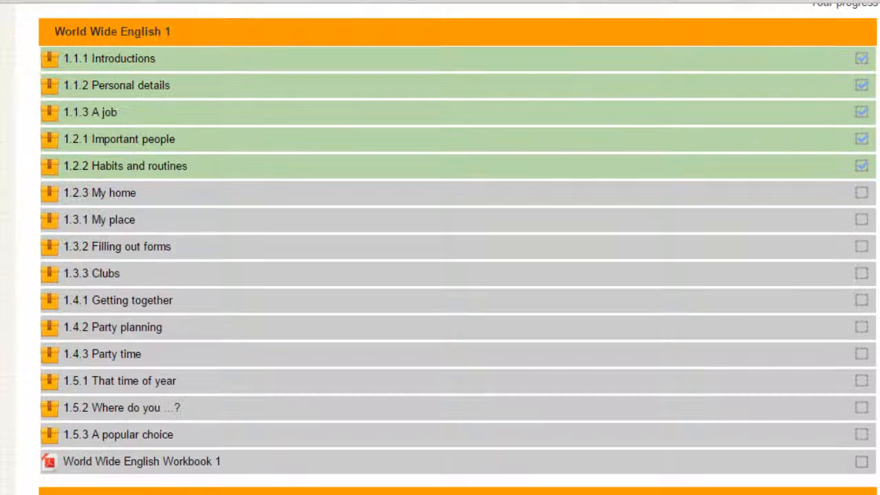
scroll(down, 3)
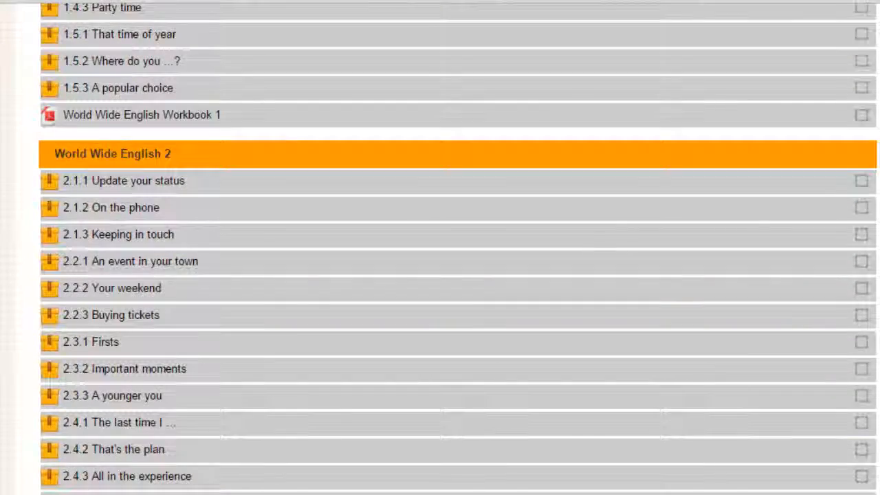
scroll(down, 3)
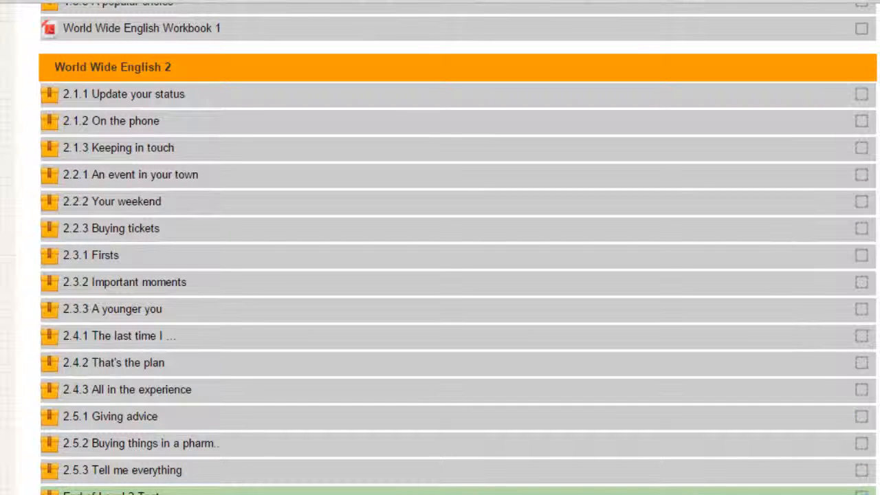
scroll(down, 3)
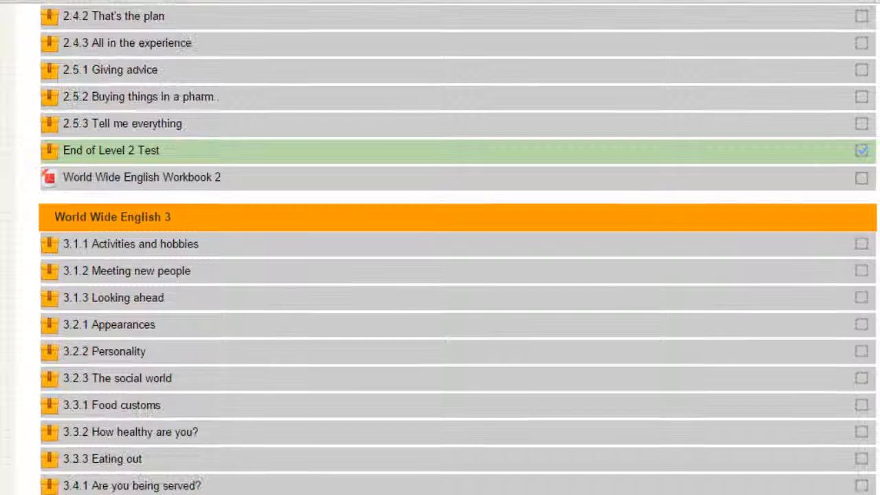
scroll(down, 3)
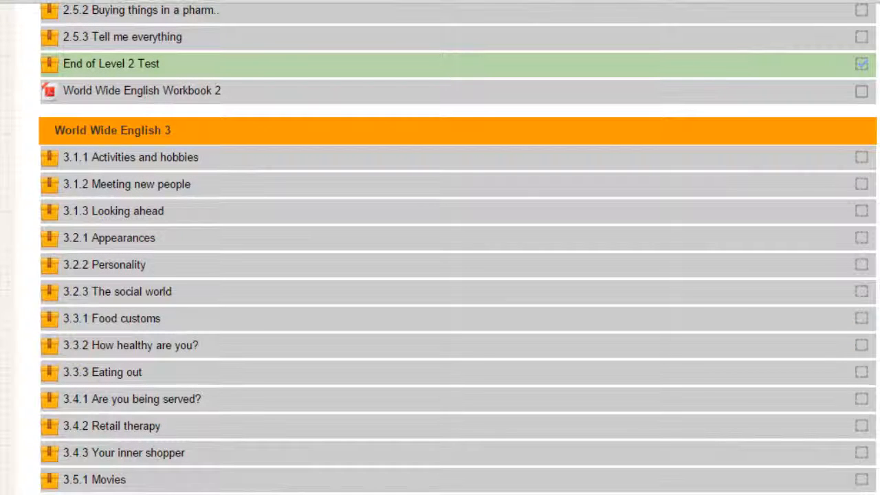
scroll(down, 3)
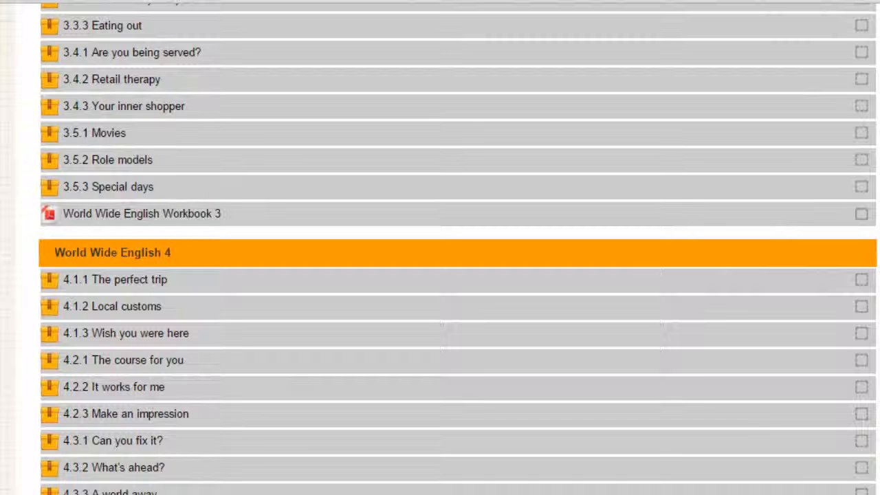
scroll(down, 3)
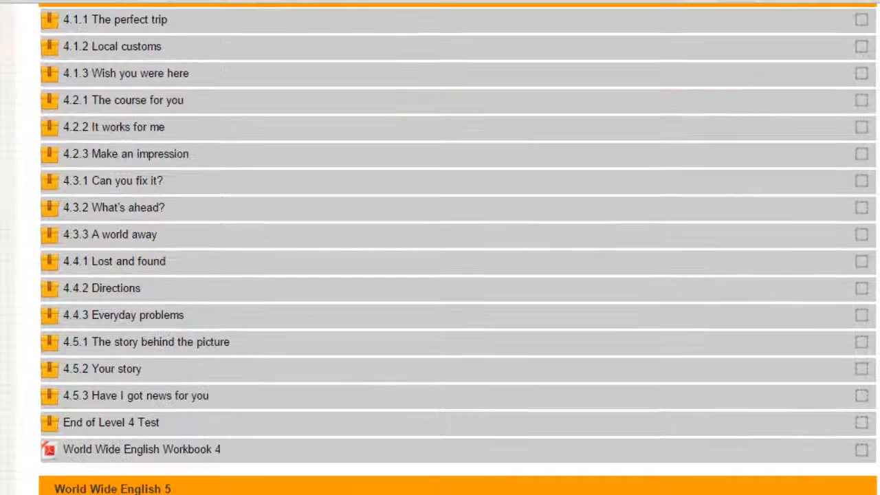
scroll(down, 3)
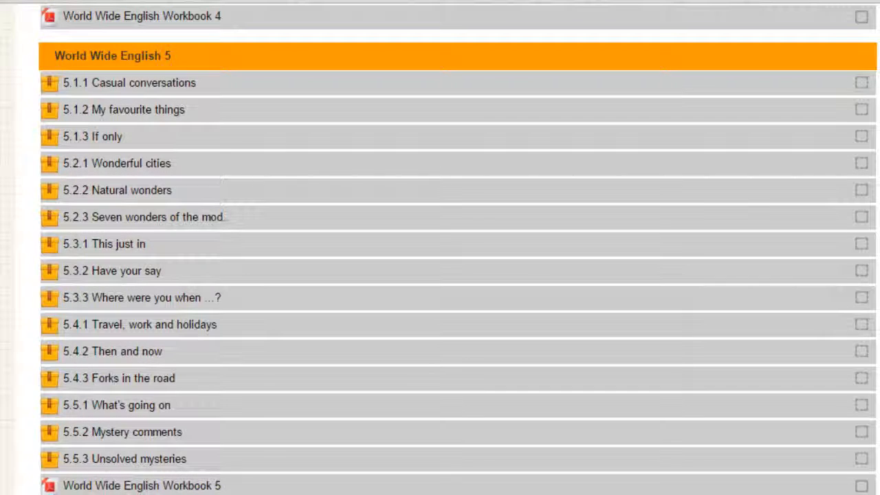
scroll(down, 3)
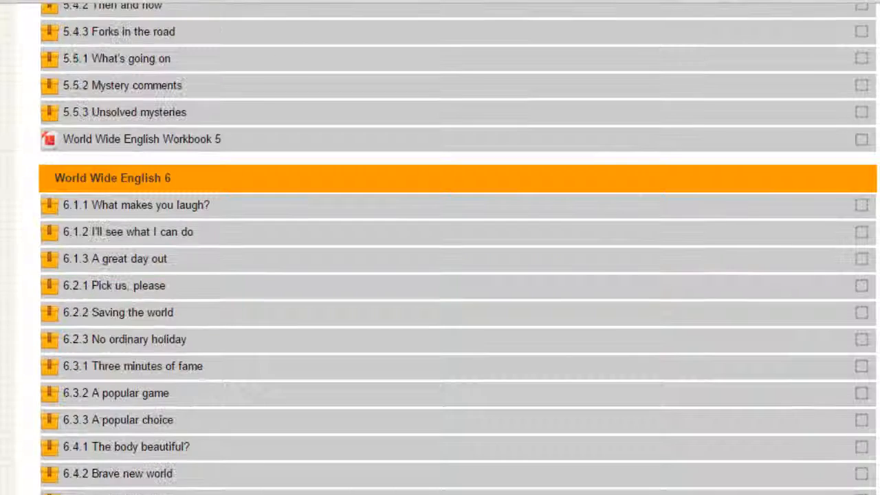
scroll(down, 3)
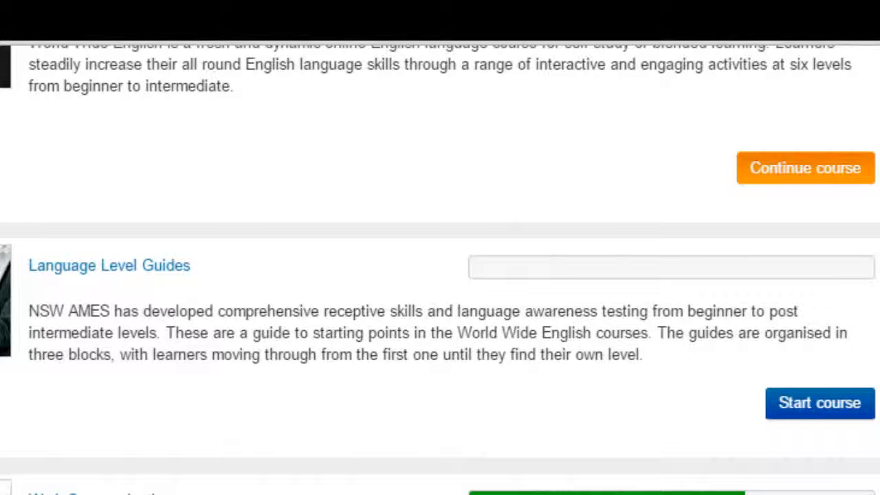
Check Language Level Guide A's beginner result, then enter the completed End of Level 2 Test.
click(820, 403)
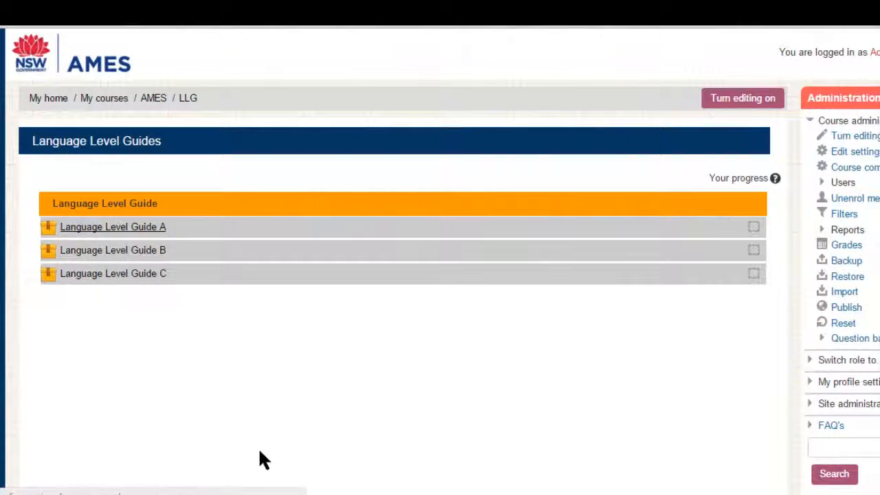
click(112, 227)
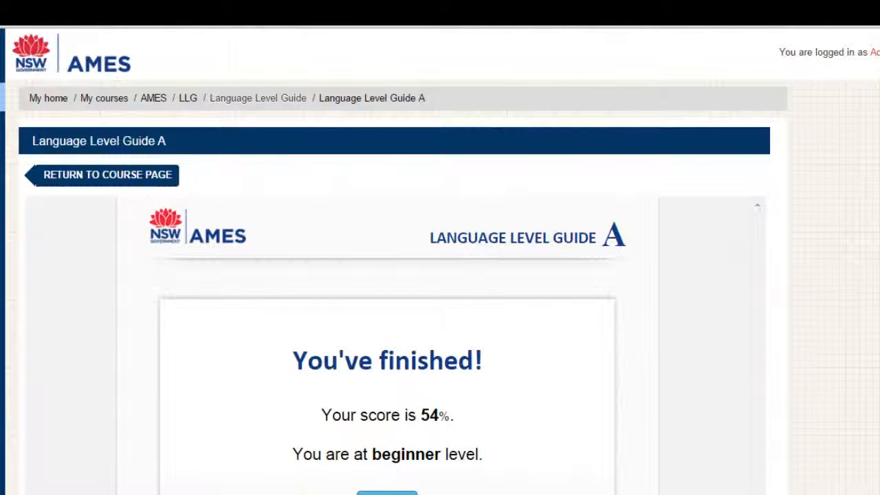
click(103, 175)
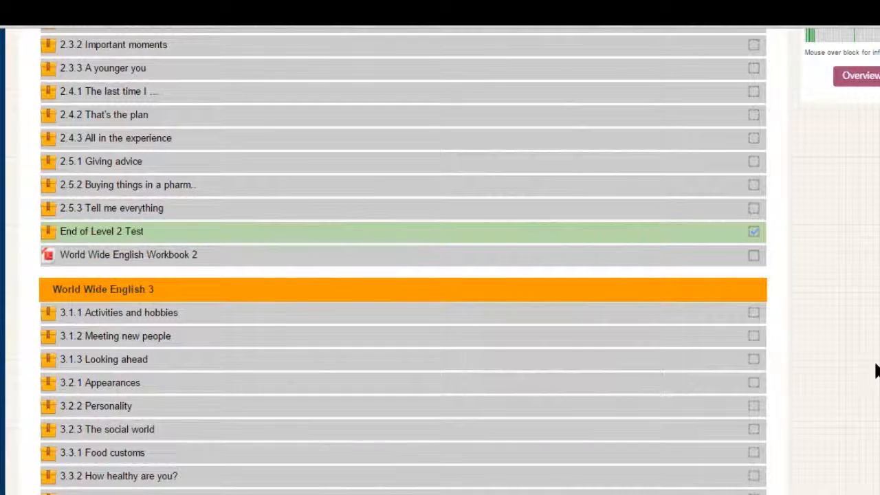
mouse_move(101, 239)
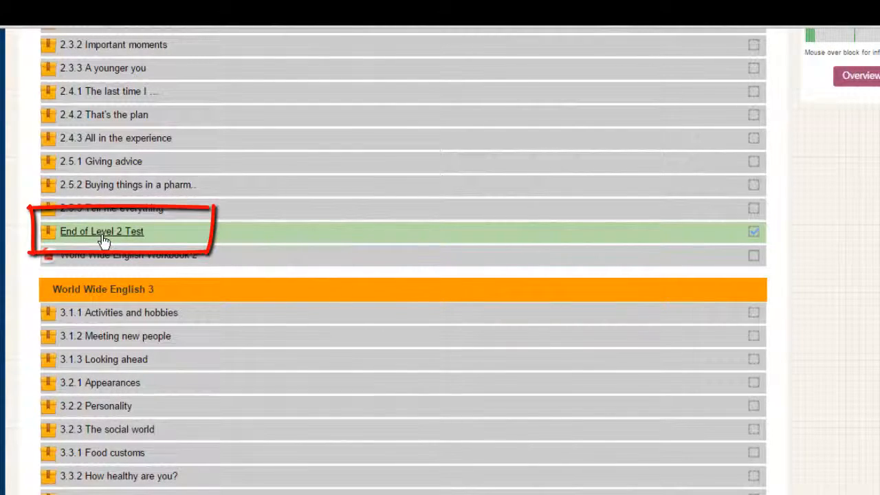
click(102, 231)
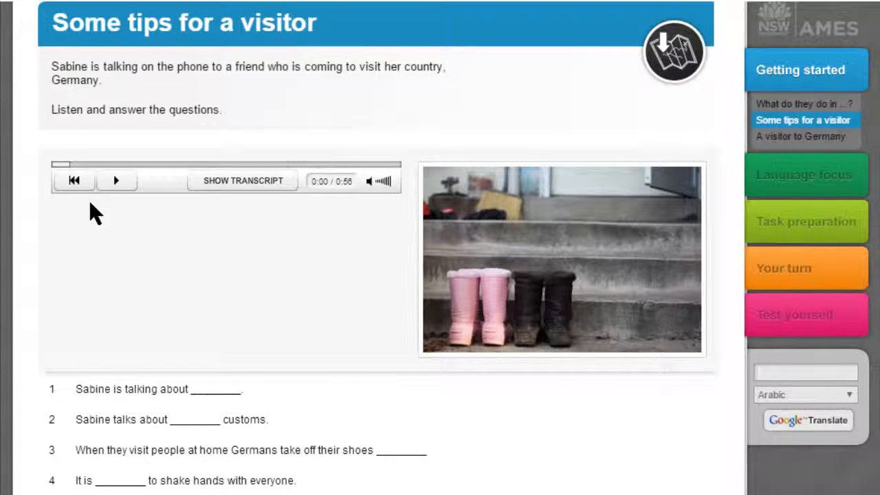
click(115, 180)
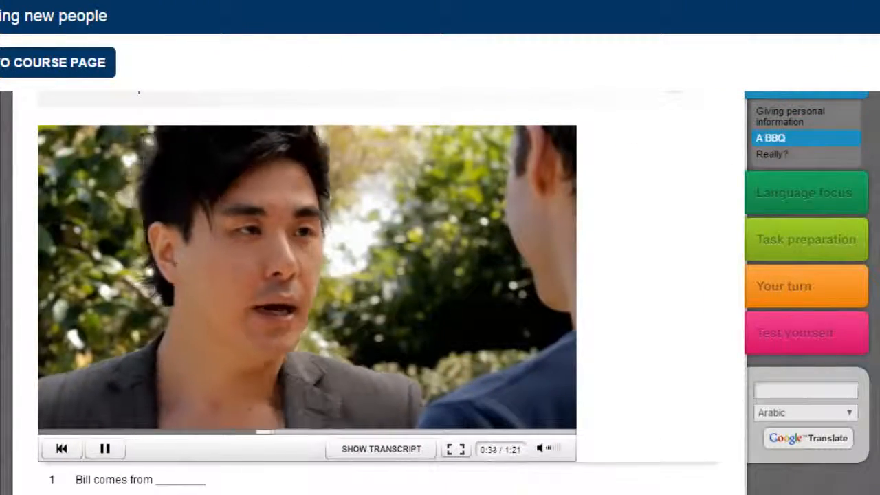
click(803, 193)
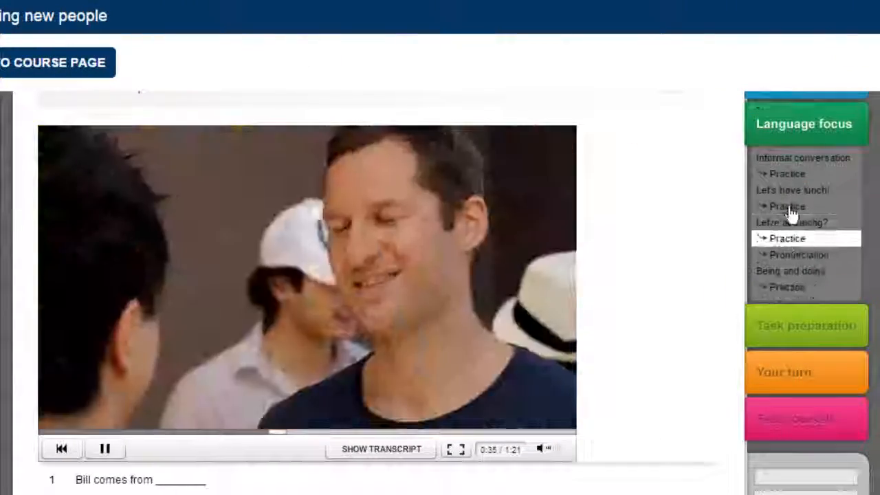
click(803, 157)
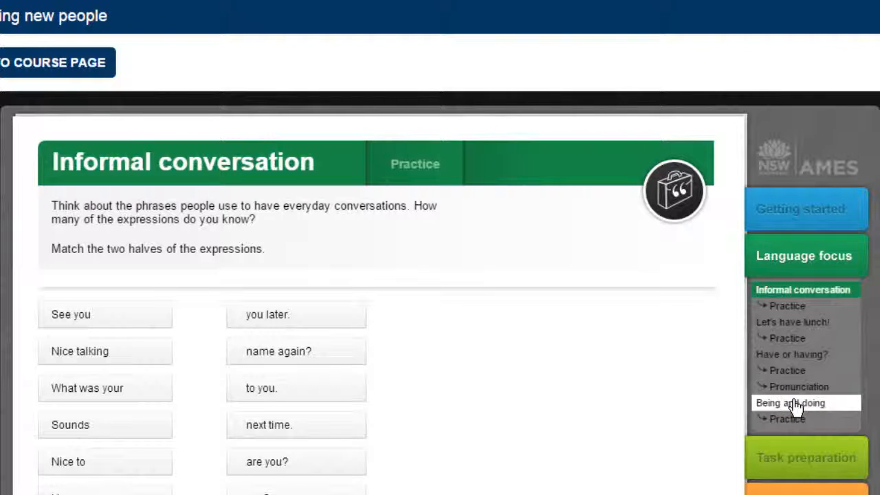
click(790, 403)
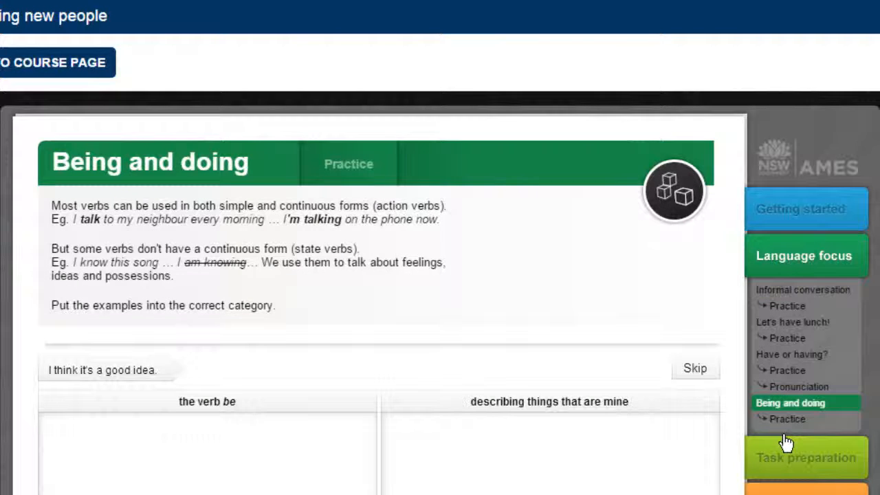
click(806, 457)
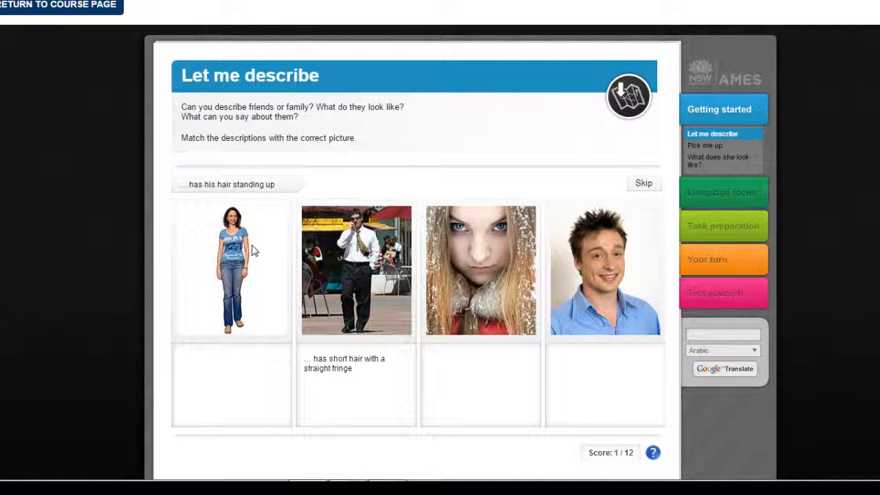
Match 'has his hair standing up' to the young man, then start the Pick me up listening video.
drag(231, 184, 589, 355)
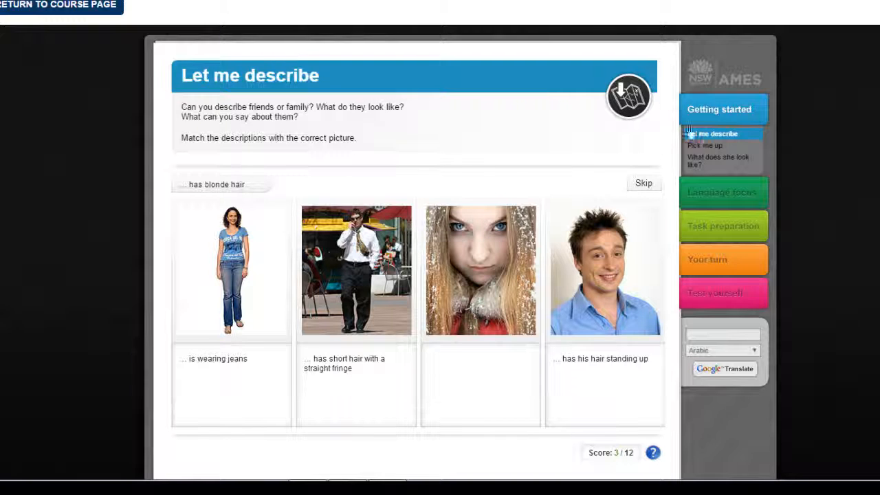
click(704, 146)
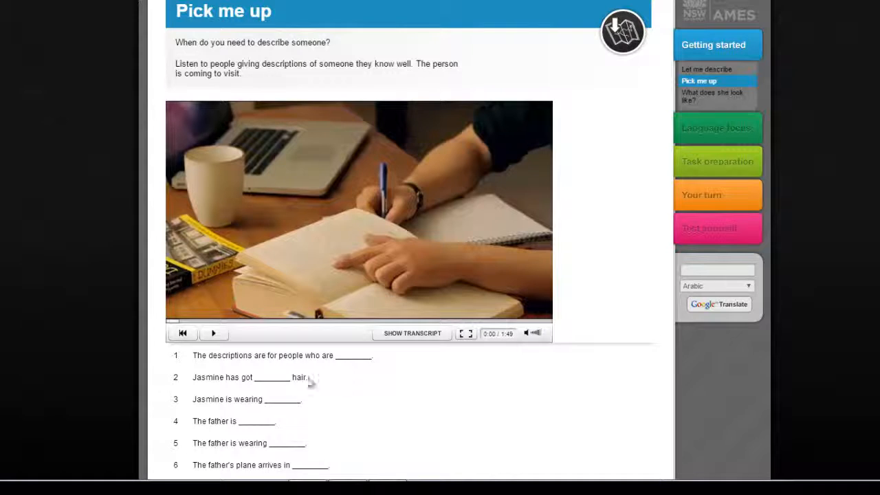
click(214, 333)
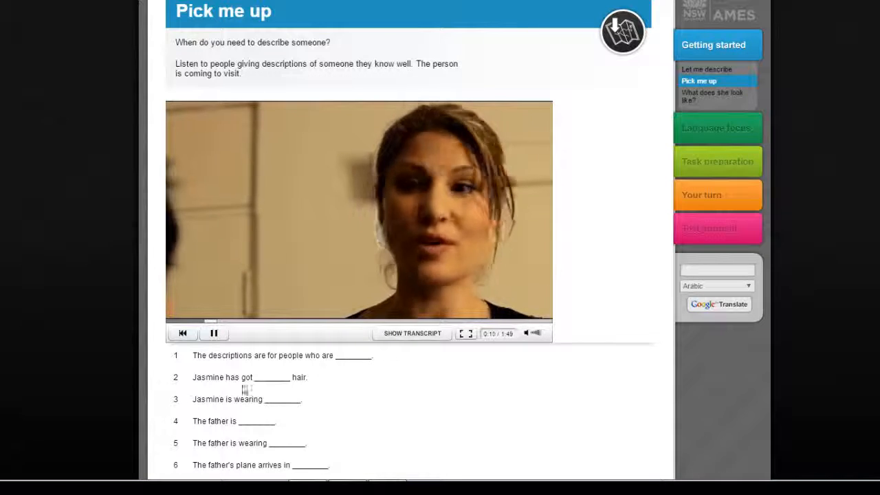
mouse_move(420, 341)
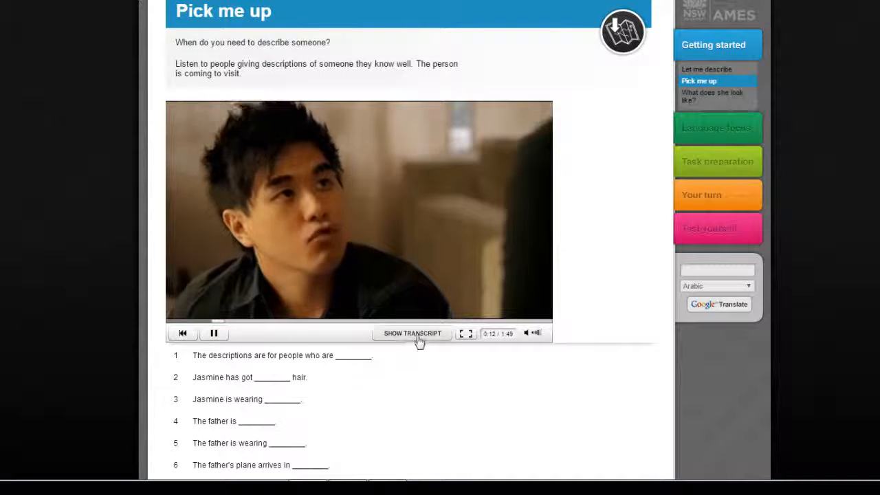
Show the conversation transcript and choose blonde as Jasmine's hair colour in question 2.
click(412, 334)
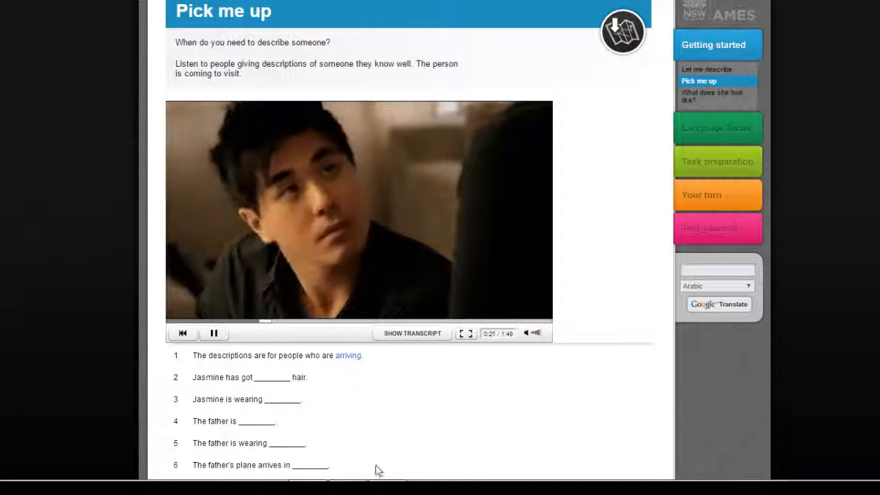
click(264, 398)
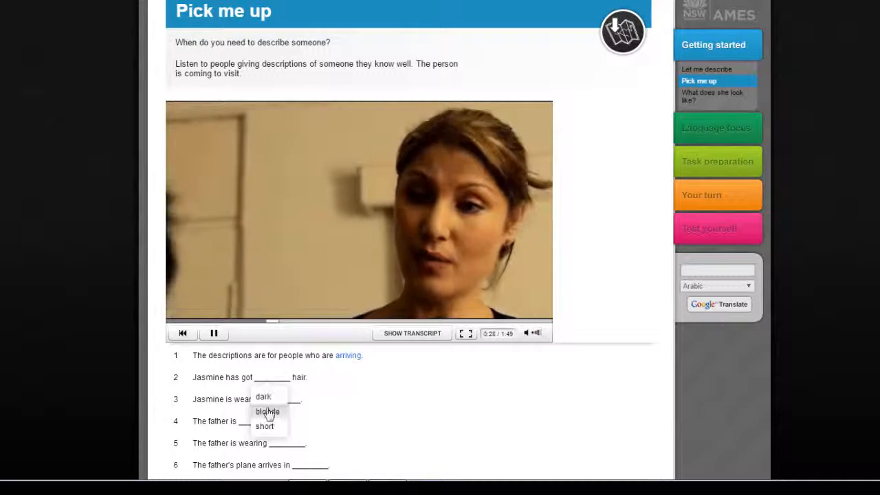
click(267, 411)
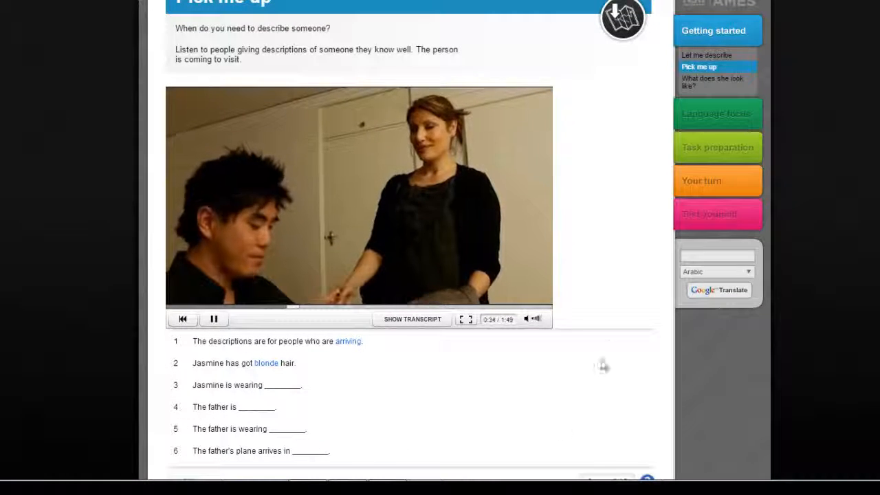
mouse_move(666, 103)
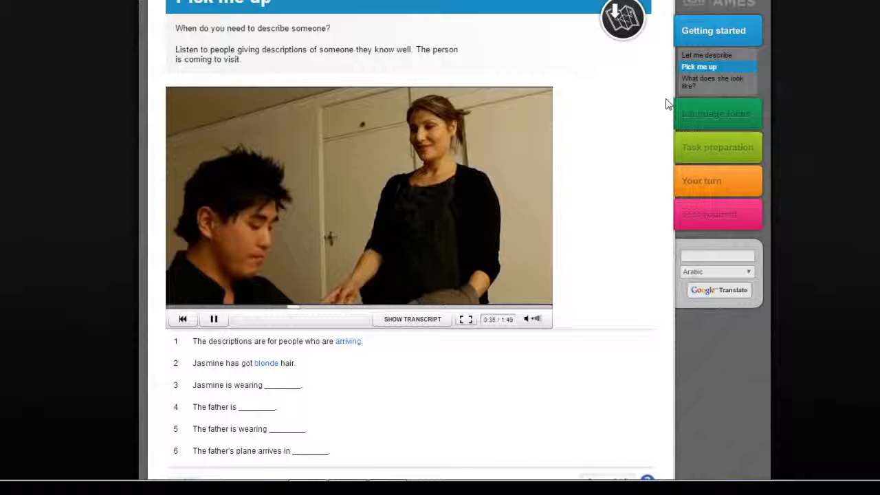
View the What does she look like? page, stepping through the stages of Jasmine's description.
click(712, 82)
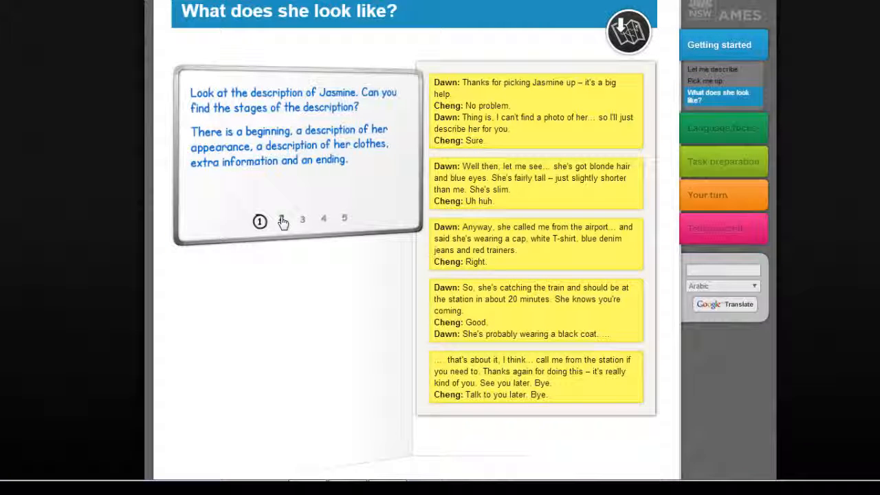
click(303, 221)
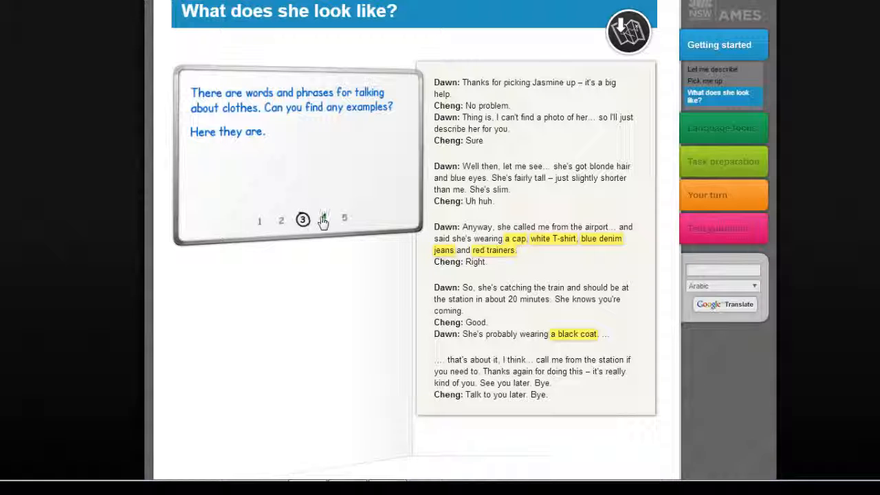
click(344, 219)
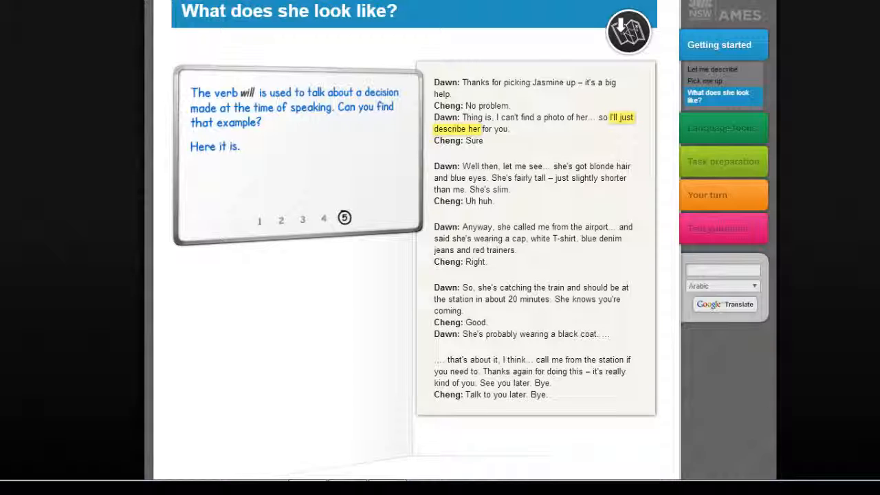
click(723, 128)
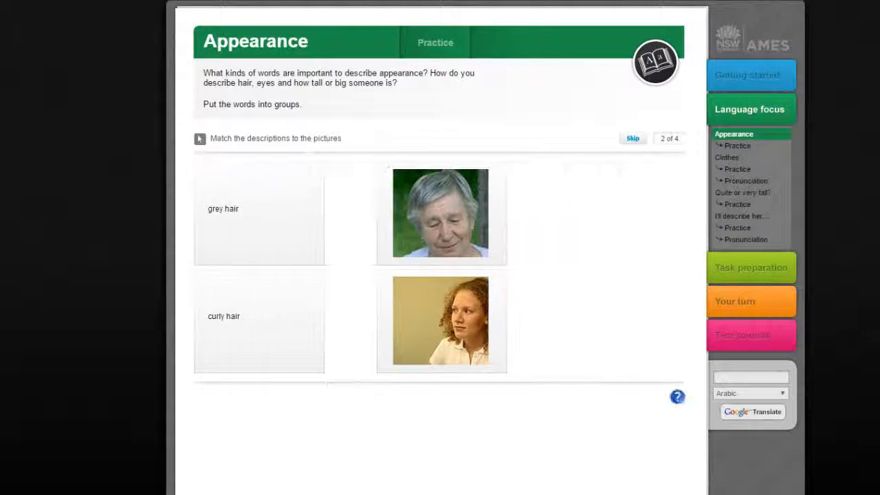
Try the Clothes word search and match 'I'll make it.' to a situation in I'll describe her.
click(727, 157)
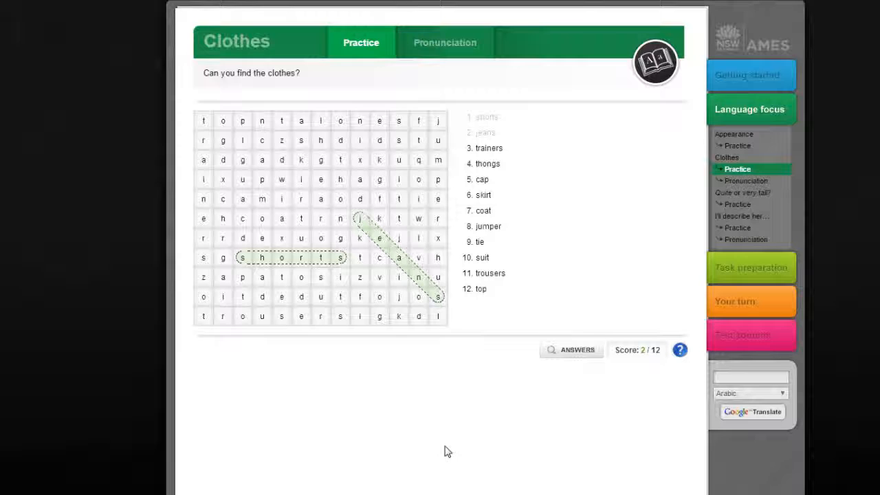
mouse_move(836, 132)
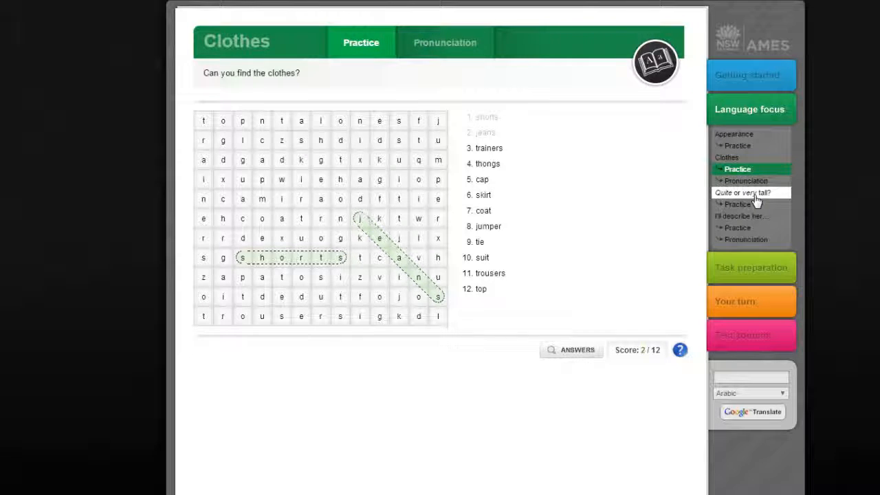
click(737, 204)
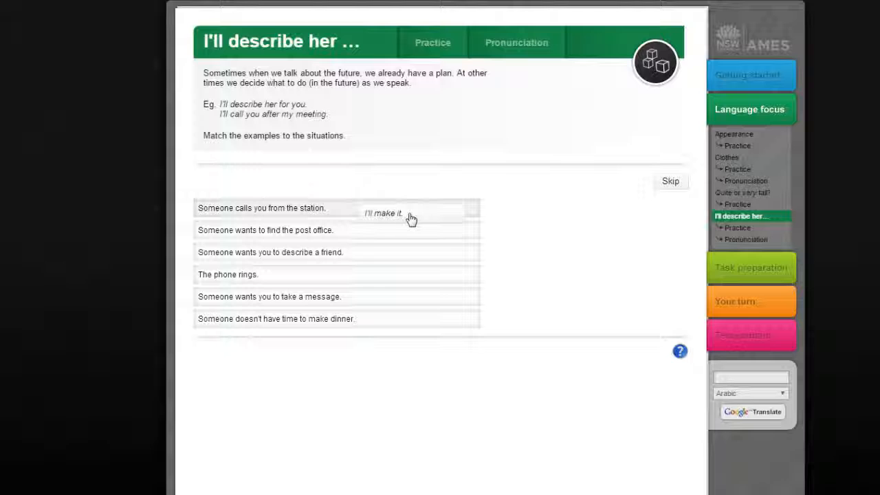
drag(382, 213, 406, 309)
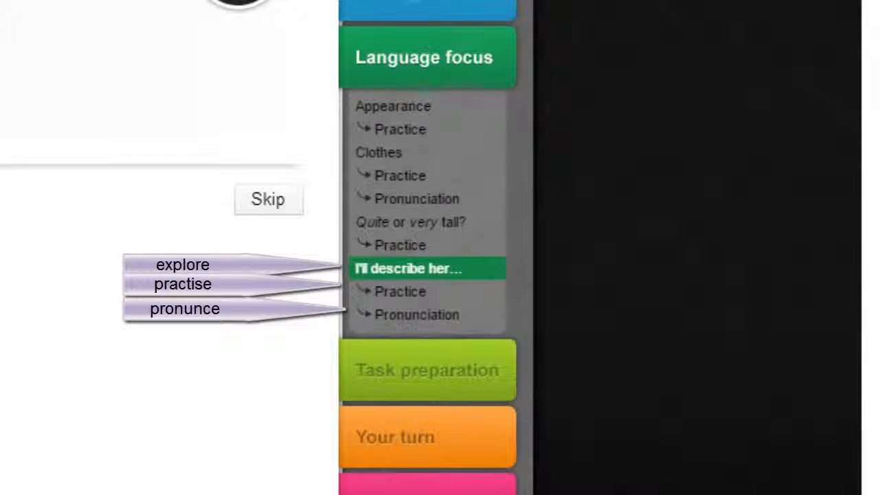
click(269, 198)
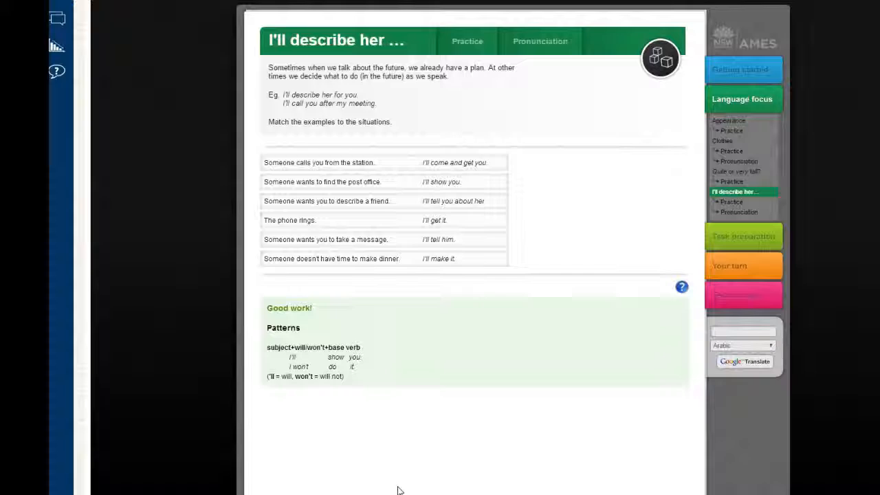
Answer the I'll describe her practice questions and move to Parts of a description.
click(467, 42)
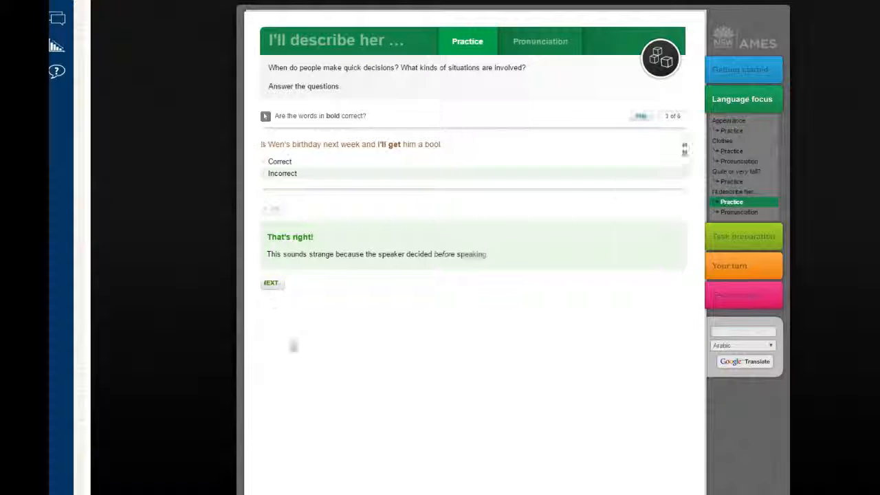
click(271, 283)
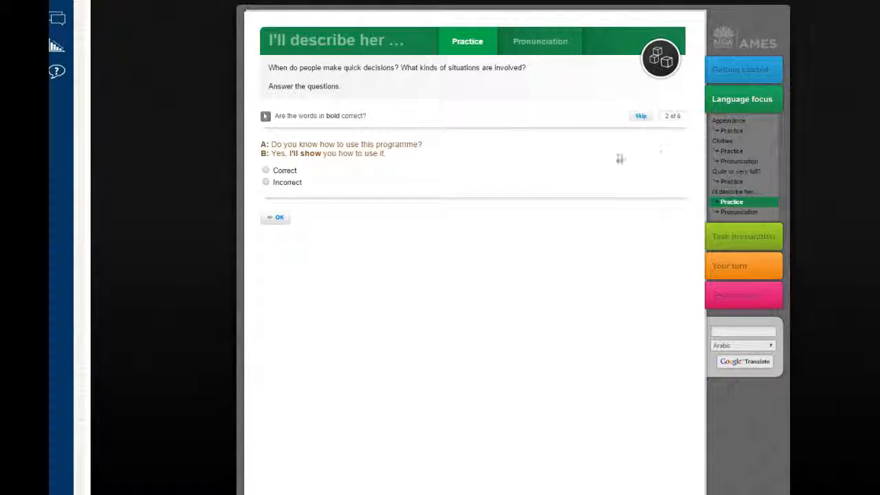
click(641, 116)
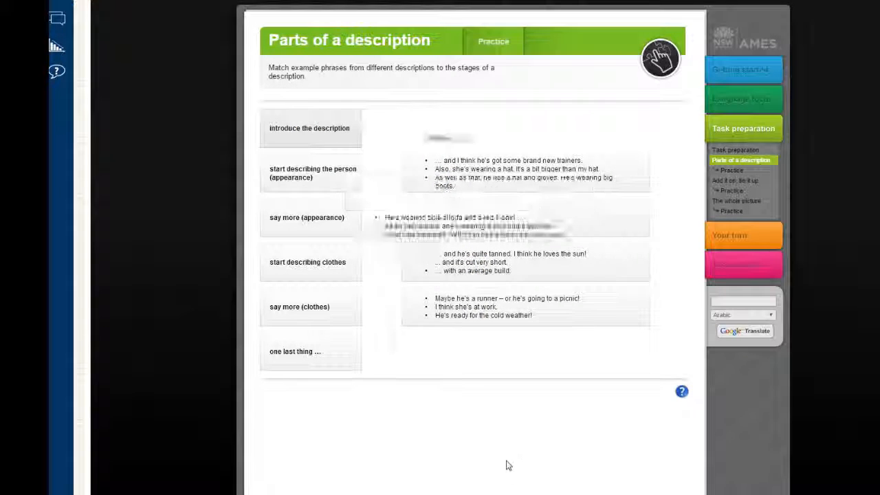
Flip the first Parts of a description phrase card and advance to the following cards.
click(731, 170)
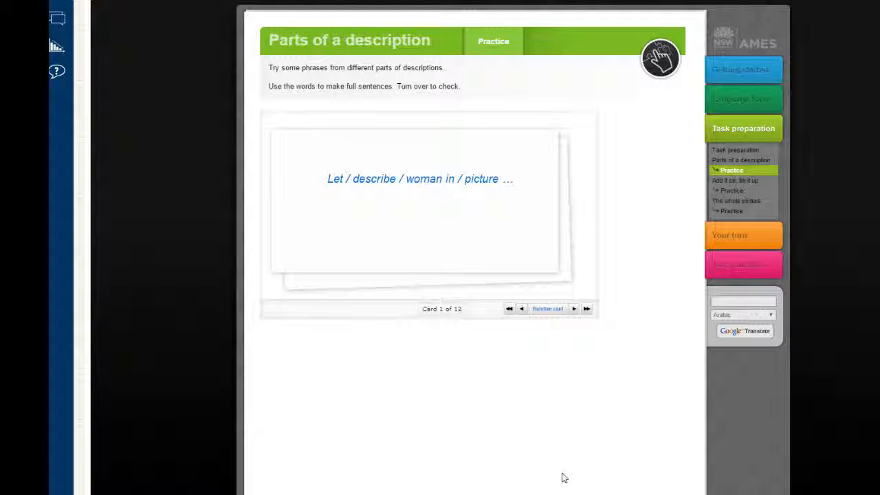
mouse_move(553, 443)
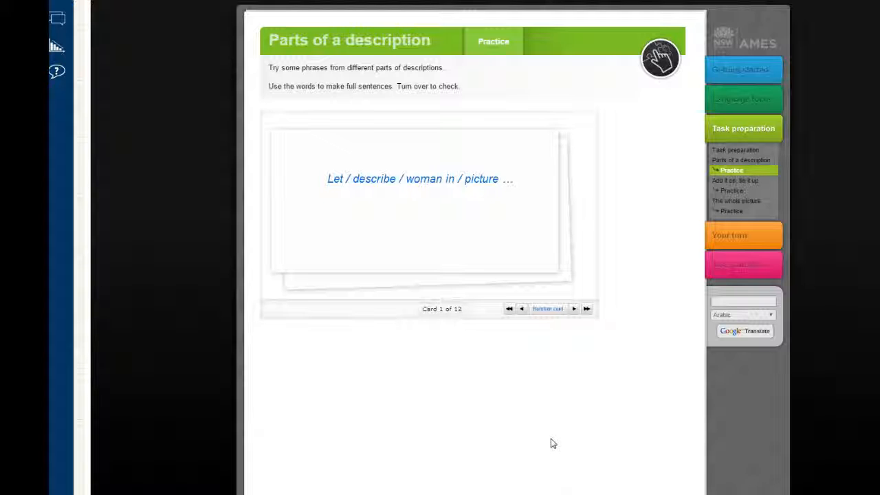
mouse_move(443, 231)
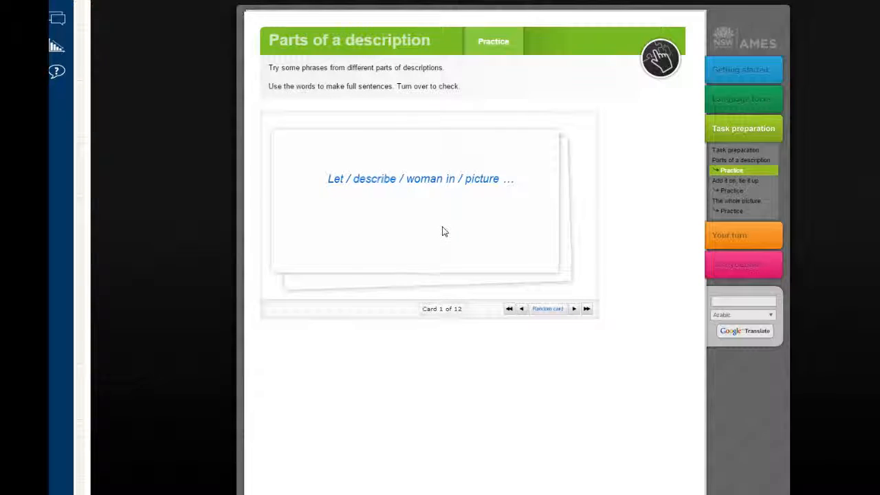
click(419, 207)
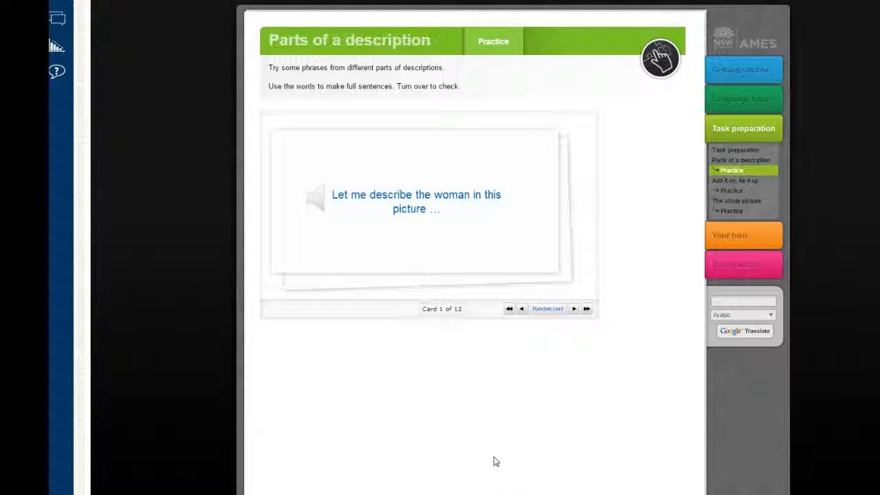
mouse_move(578, 322)
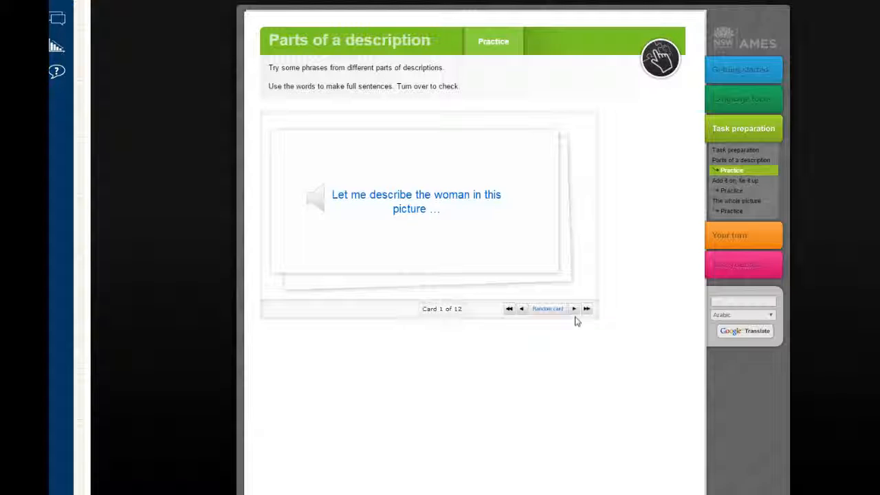
mouse_move(575, 313)
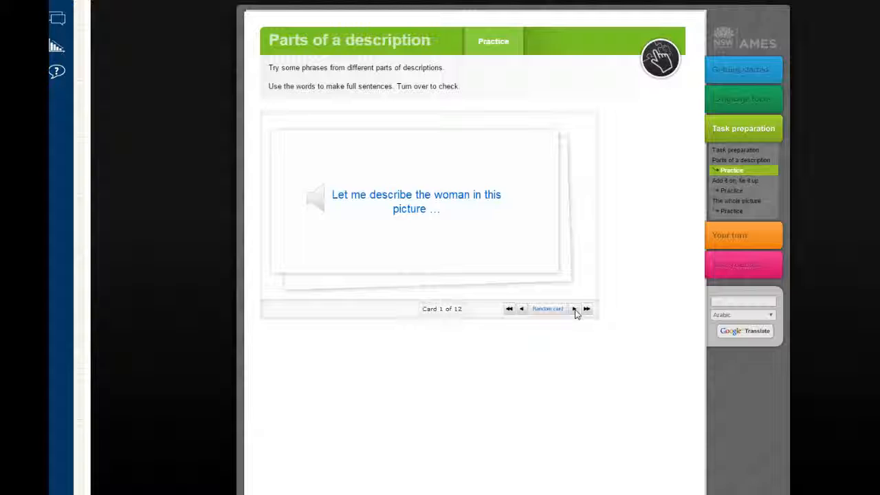
click(574, 308)
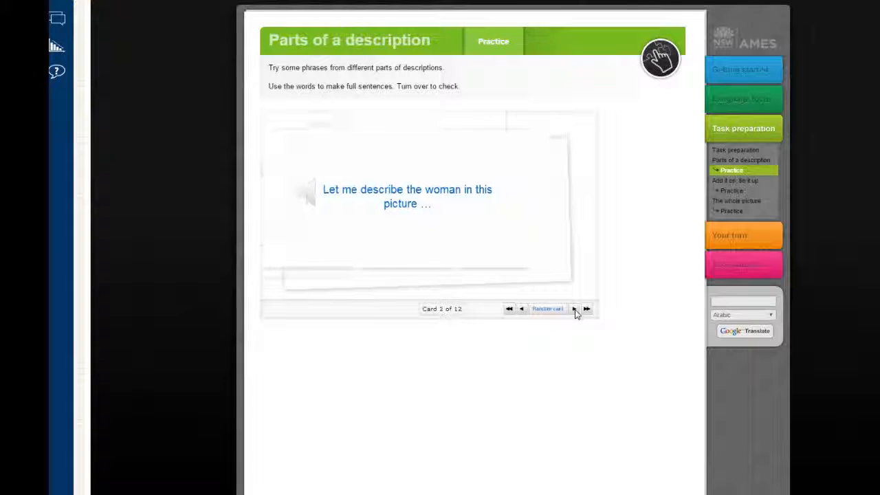
click(575, 308)
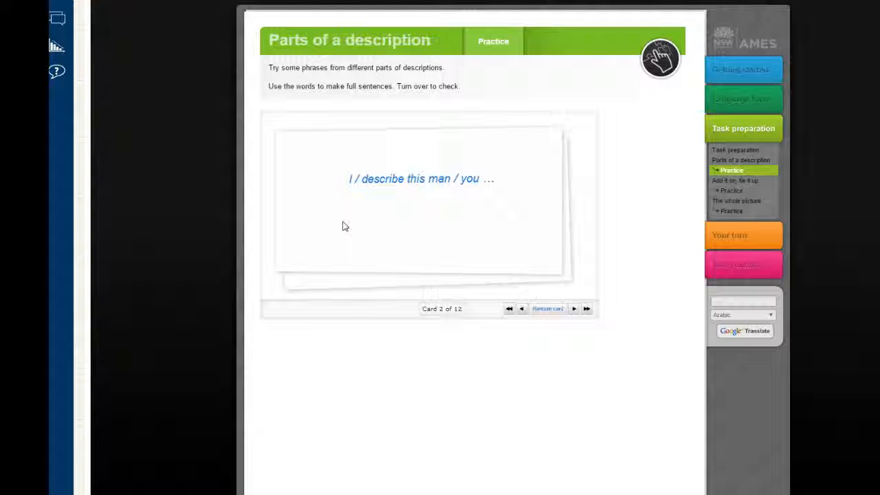
Check and reveal the correct sentence order in The whole picture, scoring 6/6, then go to Your turn.
click(738, 201)
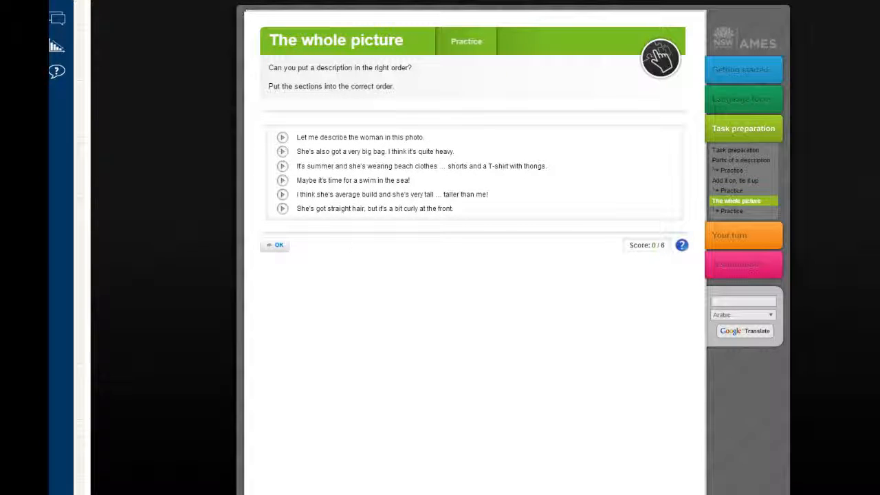
click(275, 245)
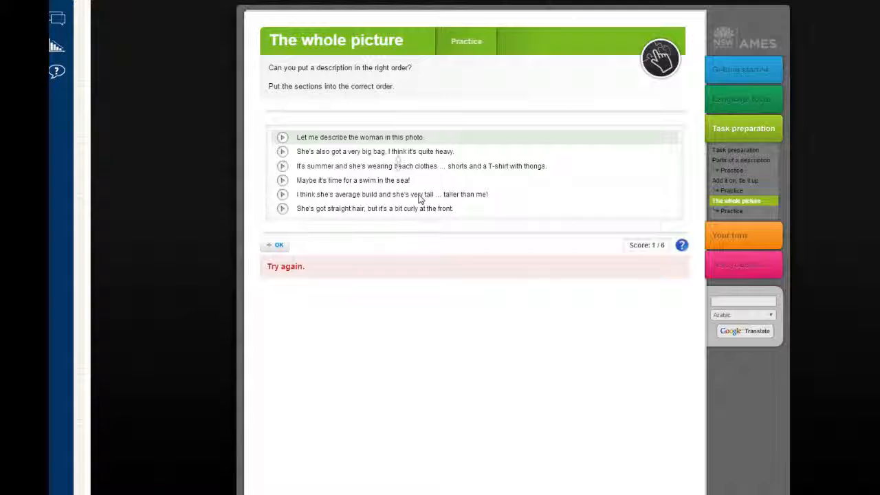
click(278, 245)
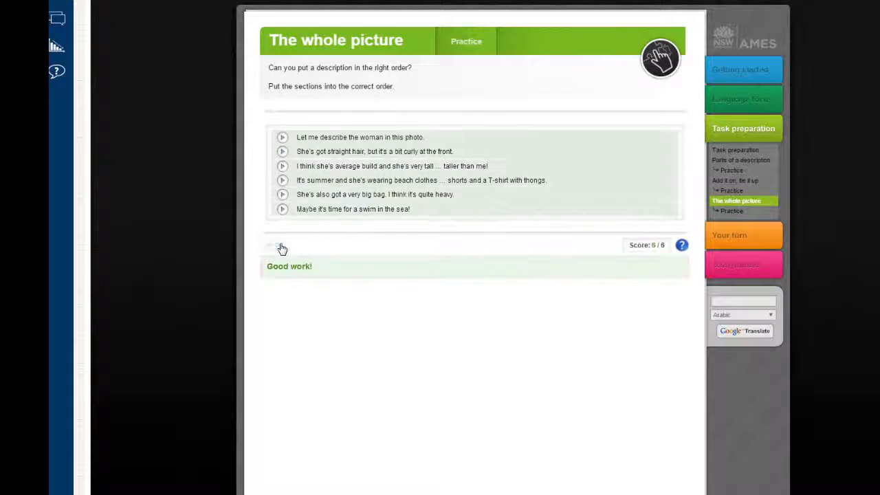
click(743, 235)
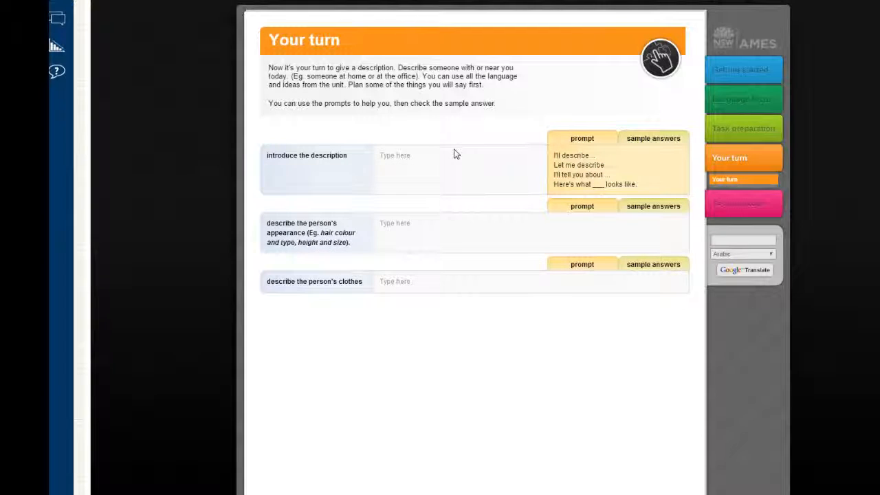
Draft an opening line 'I'll d... for her to yo' in the introduction box and view the sample answer.
click(416, 154)
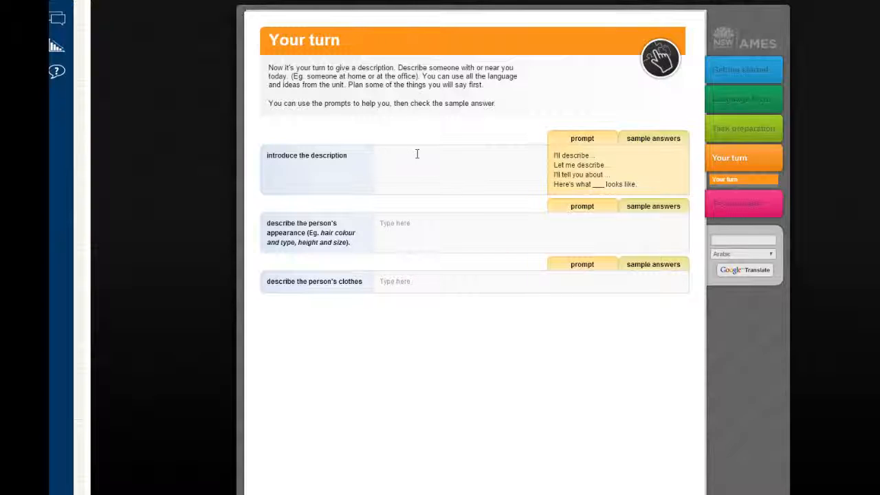
text(I'll describe)
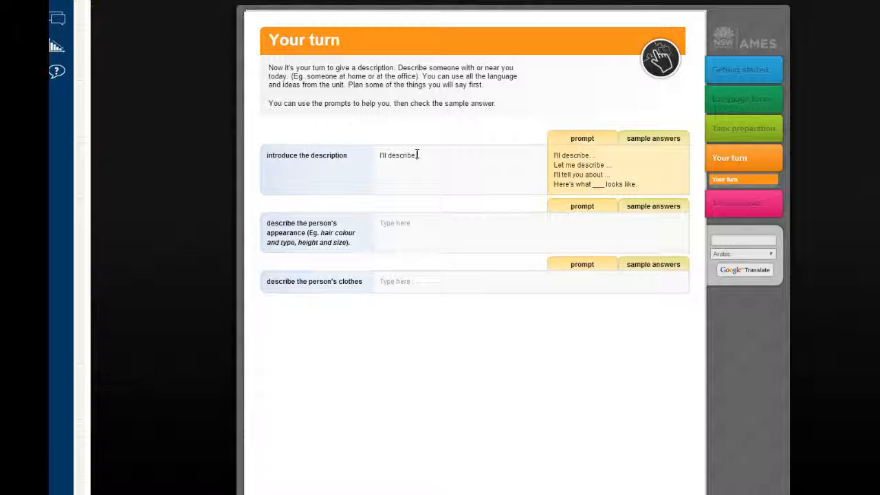
text(for her to you)
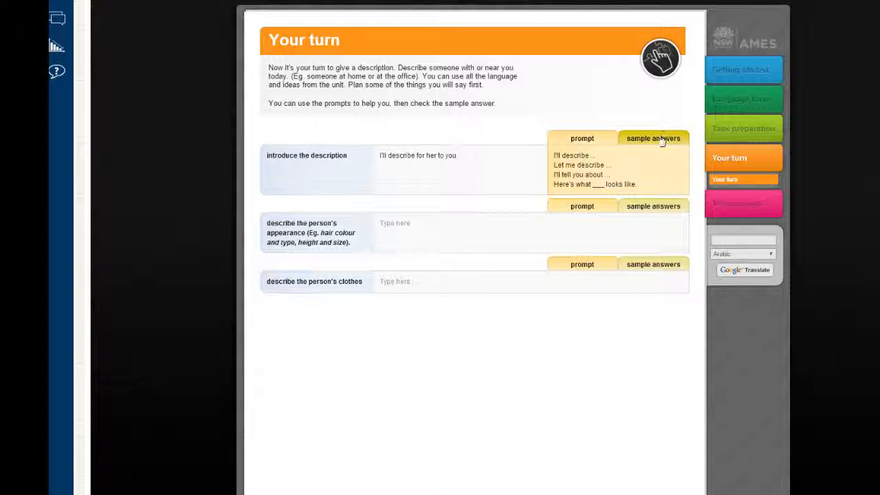
click(652, 138)
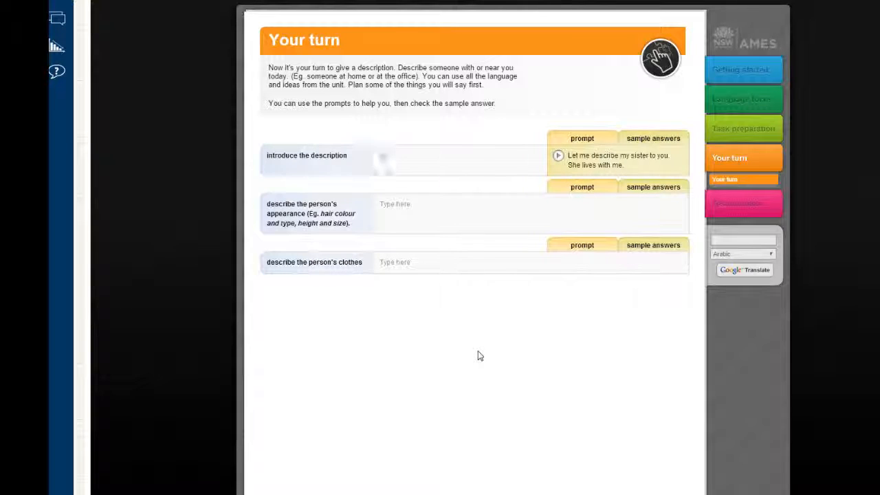
Retype the introduction as 'Let me describe her to' following the model answer.
text(Let me)
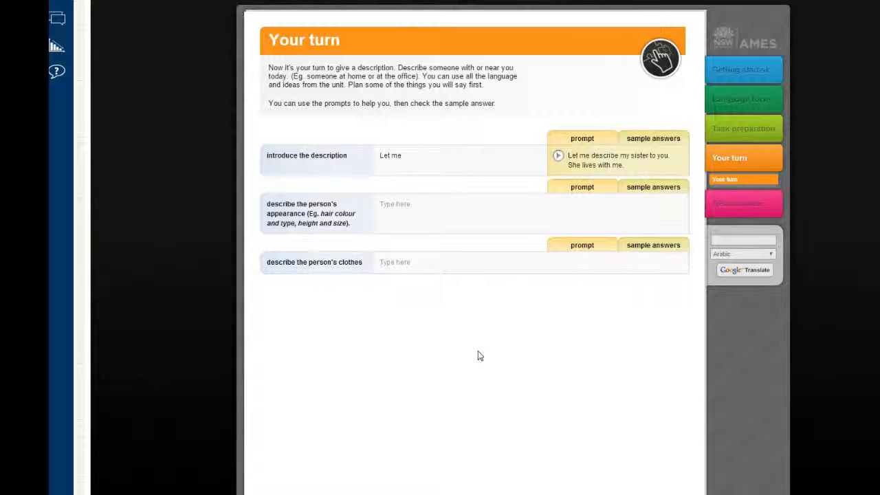
text(describe)
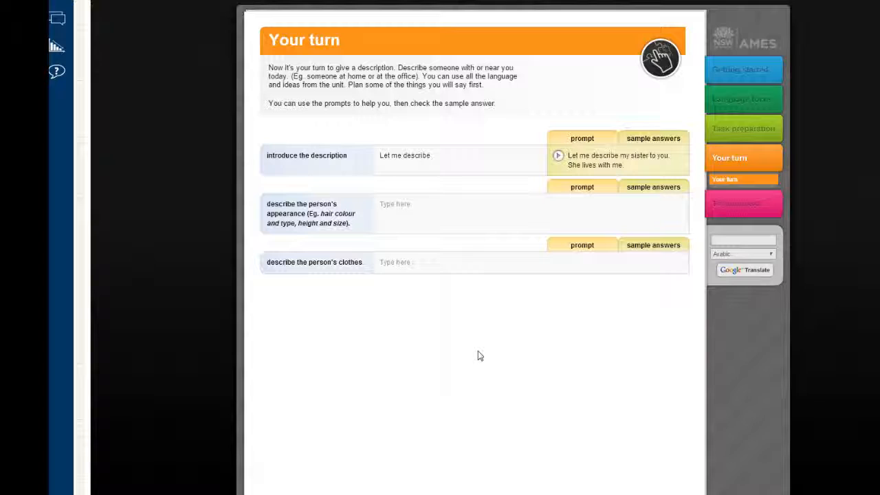
text(her)
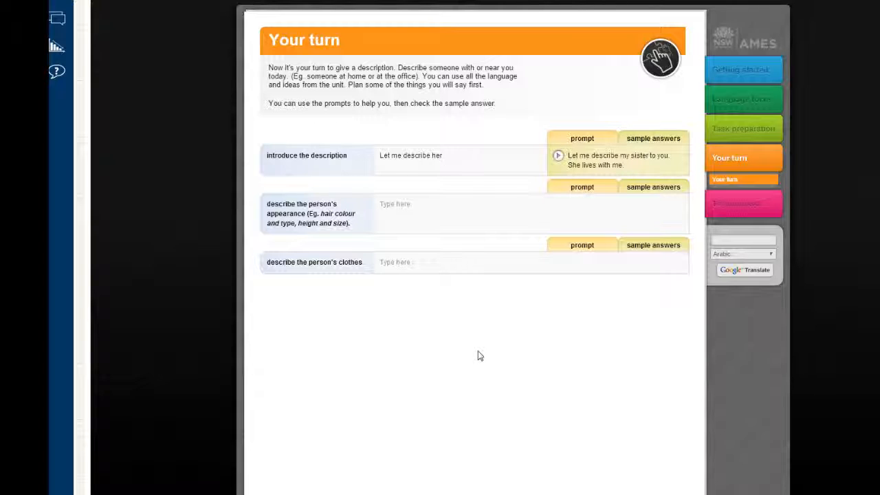
text(to)
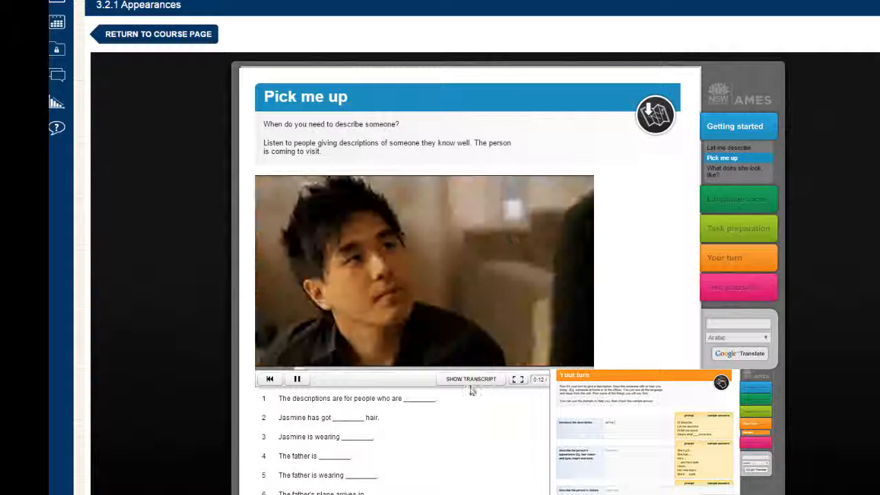
Enter 'up' as the first answer in the Pick me up test gap-fill and select the next gap.
click(470, 380)
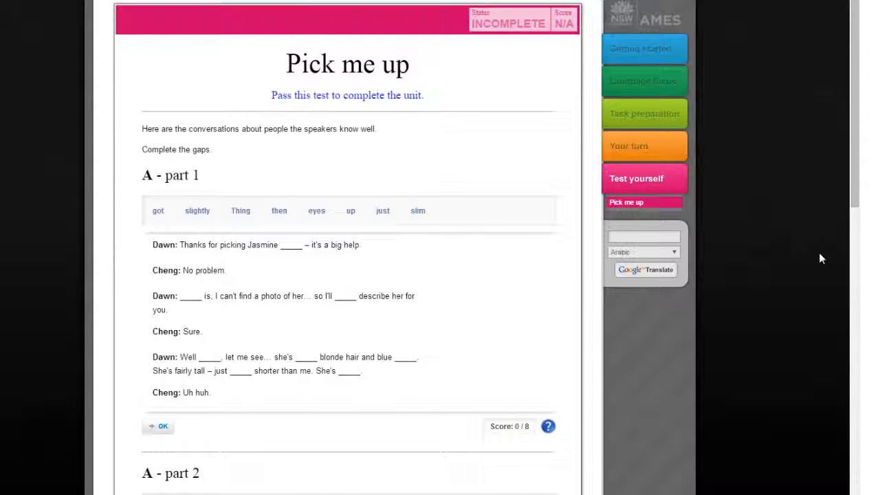
mouse_move(267, 301)
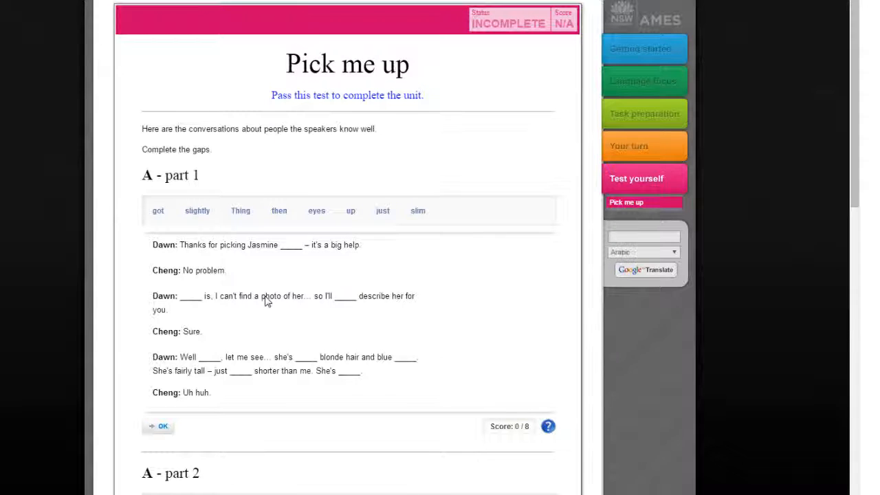
click(290, 245)
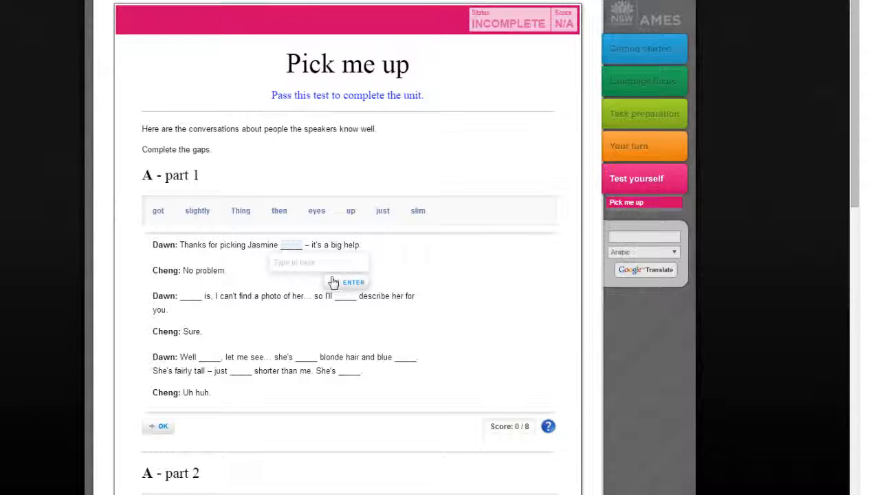
text(up)
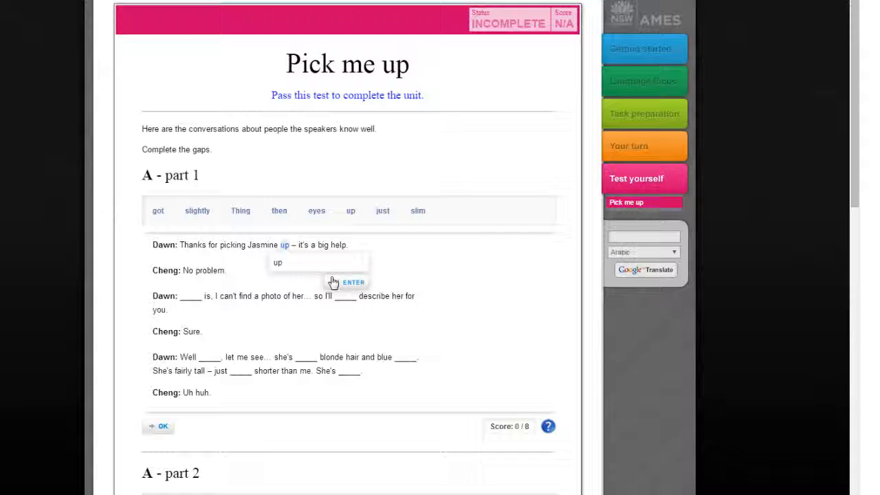
click(352, 282)
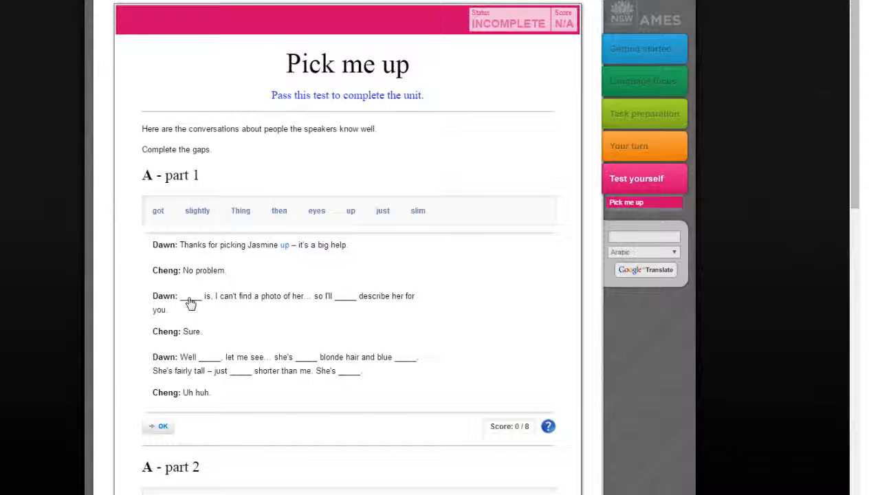
click(191, 296)
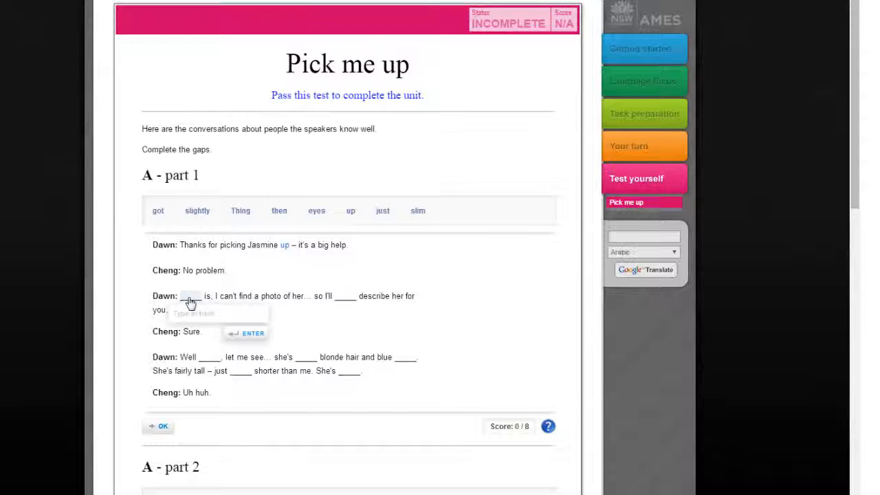
click(193, 304)
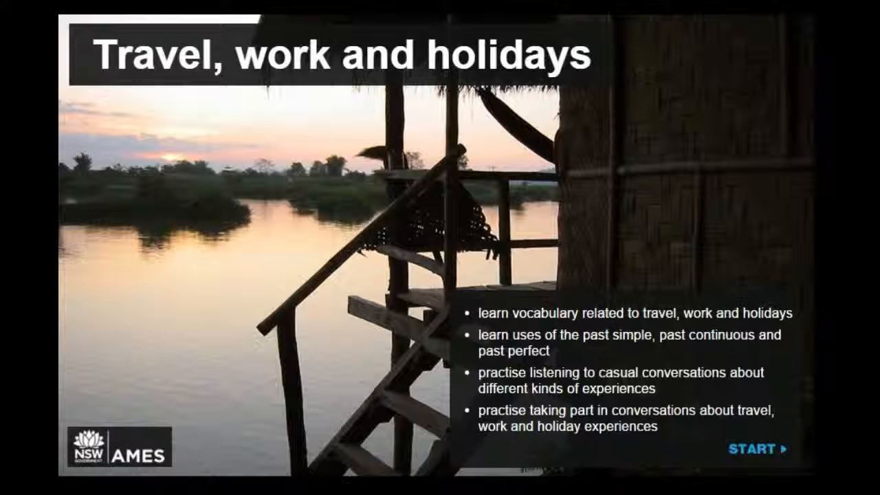
Advance the unit introduction screens to Keeping in touch and start it.
click(756, 449)
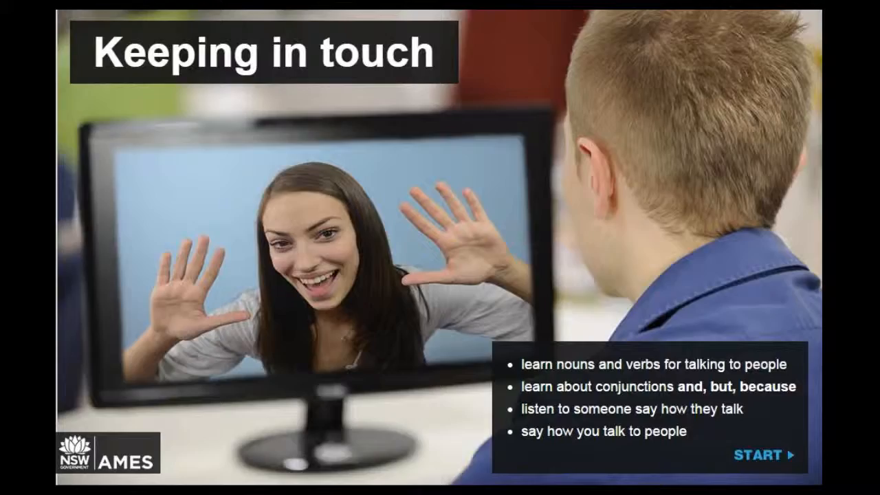
click(762, 455)
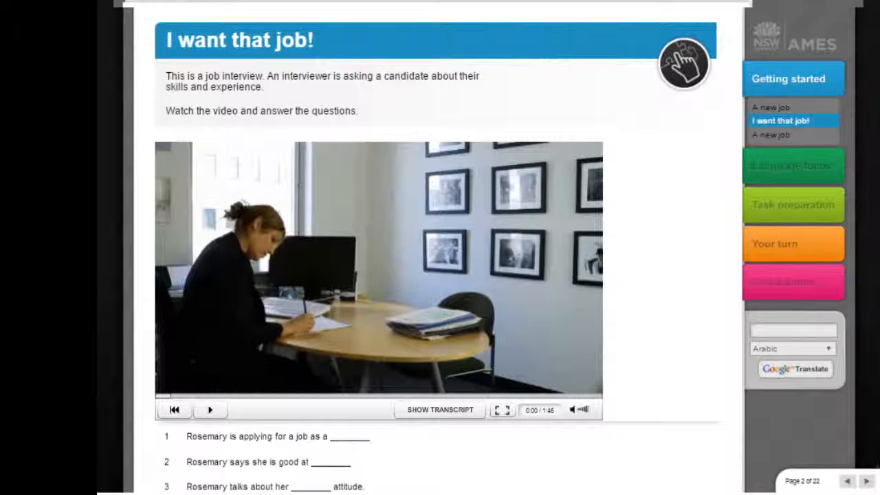
mouse_move(791, 151)
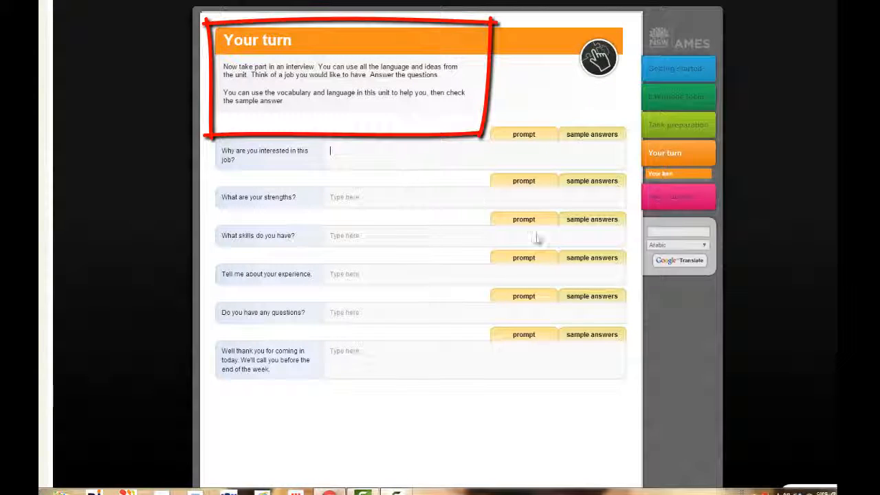
Answer why you want the job with 'I've just finished a course' using the sentence starters.
click(524, 135)
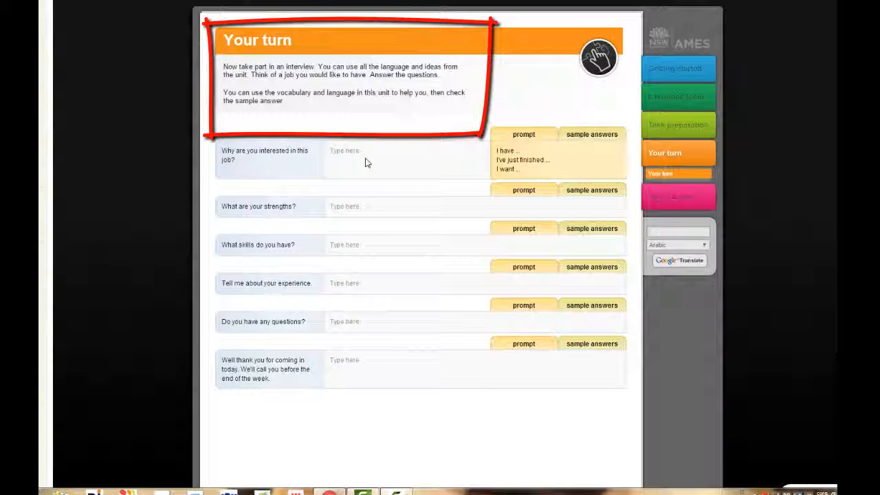
click(365, 150)
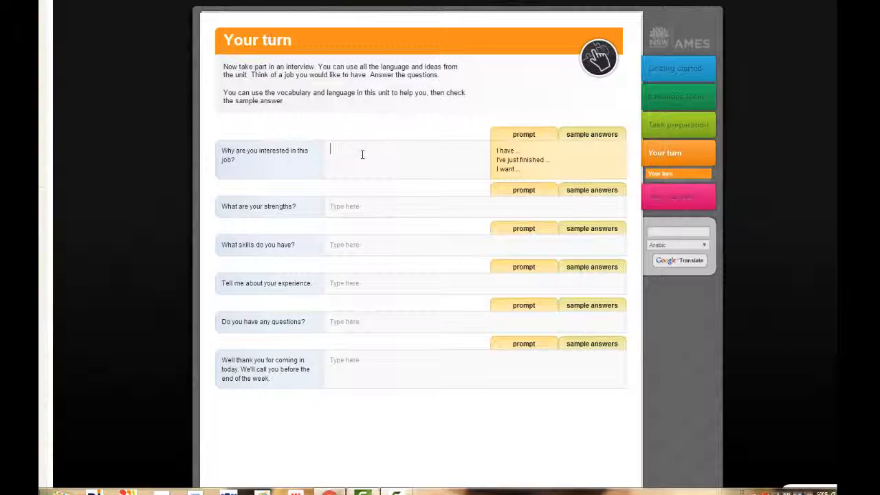
text(I've just finished a cou)
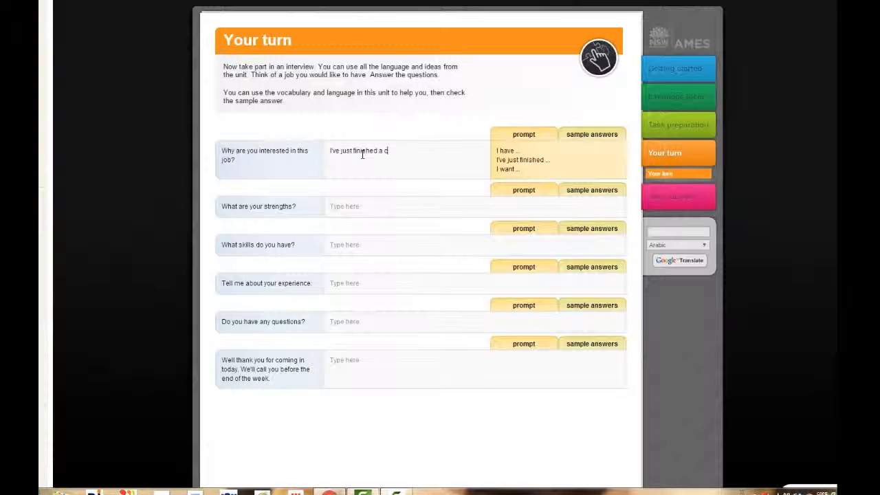
text(ourse ...)
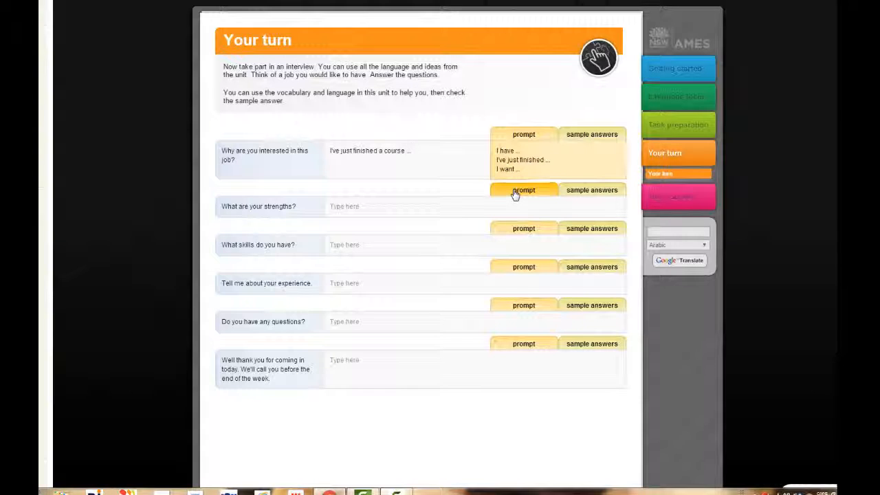
View the prompt and sample answer for the strengths question and the prompt for the skills question.
click(592, 190)
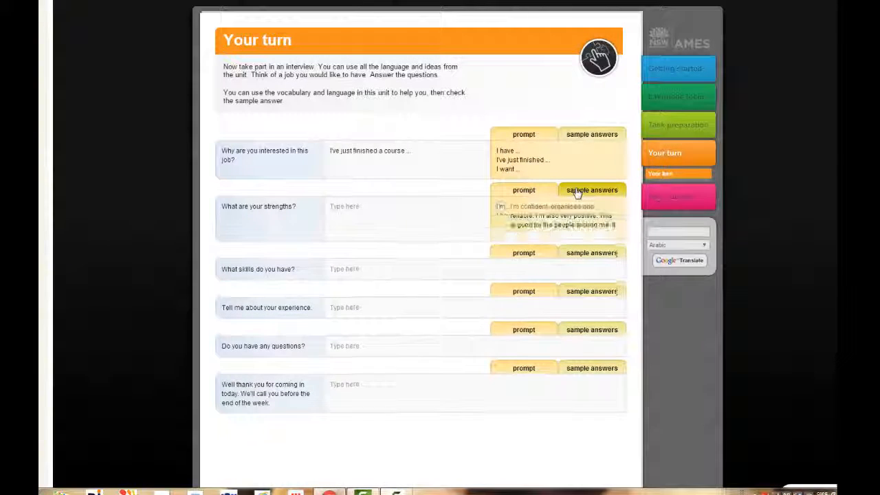
click(591, 190)
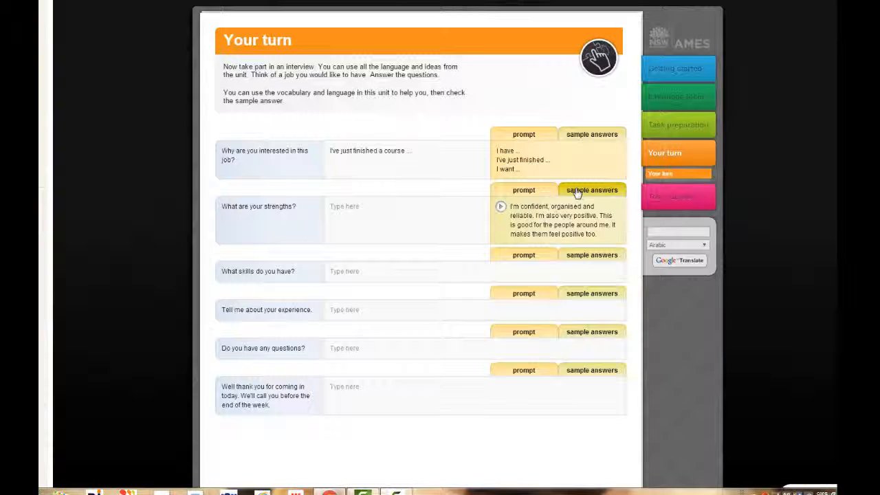
click(524, 254)
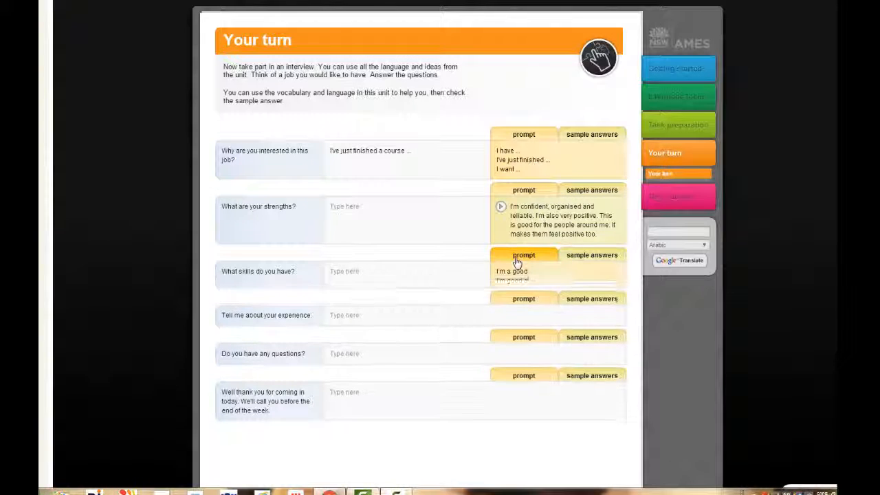